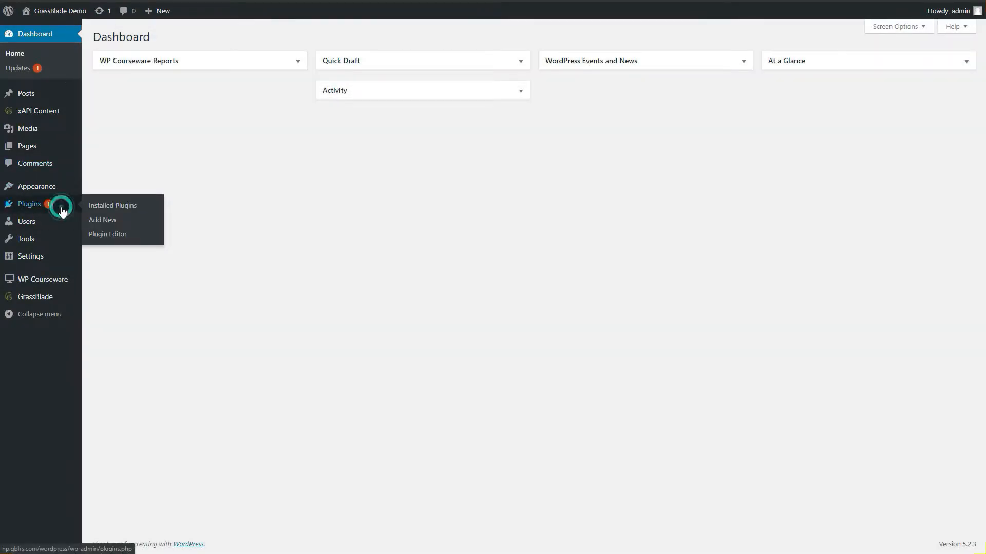
Step: Activate WP Courseware, GrassBlade xAPI Companion and Experience API for WP Courseware
{"action": "left_click", "coordinate": [113, 206]}
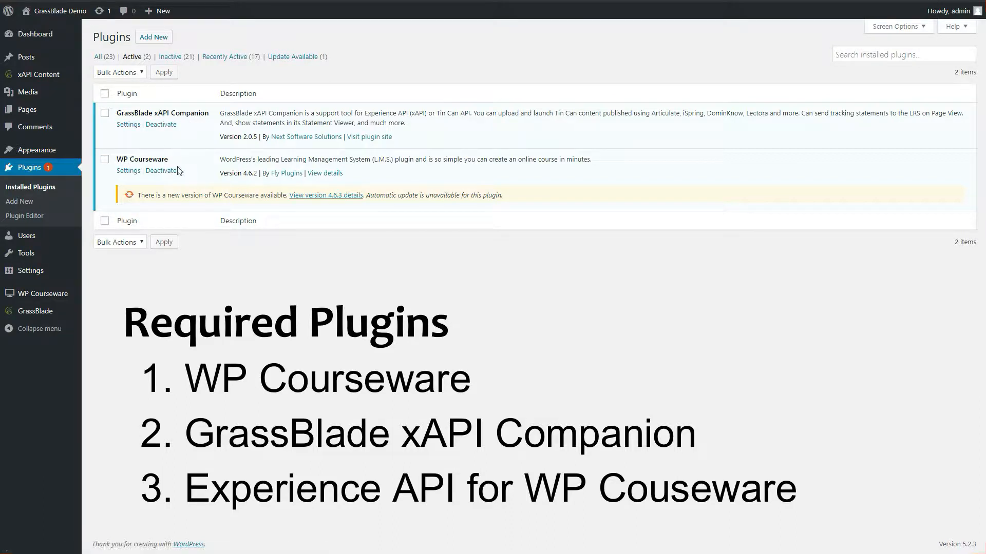
{"action": "mouse_move", "coordinate": [318, 76]}
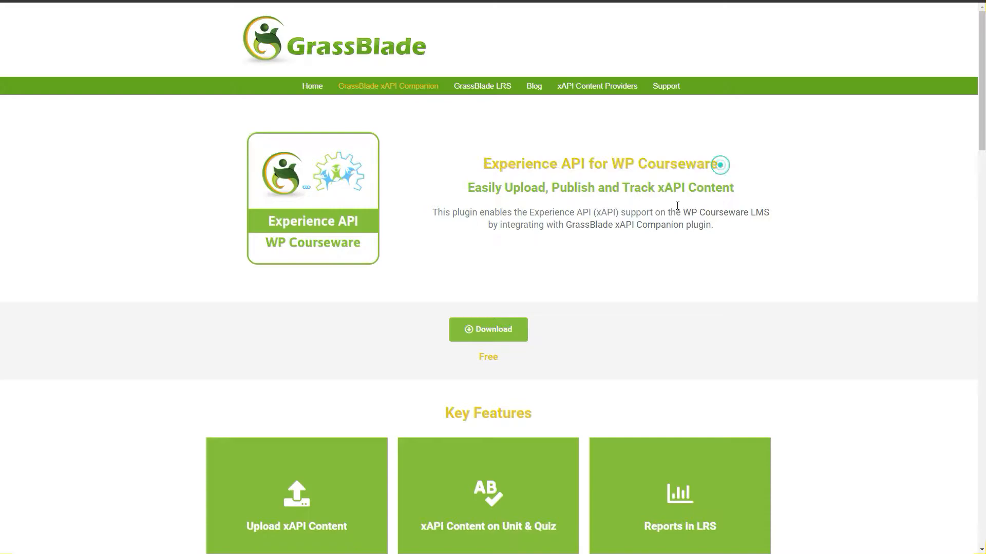
{"action": "left_click", "coordinate": [488, 330]}
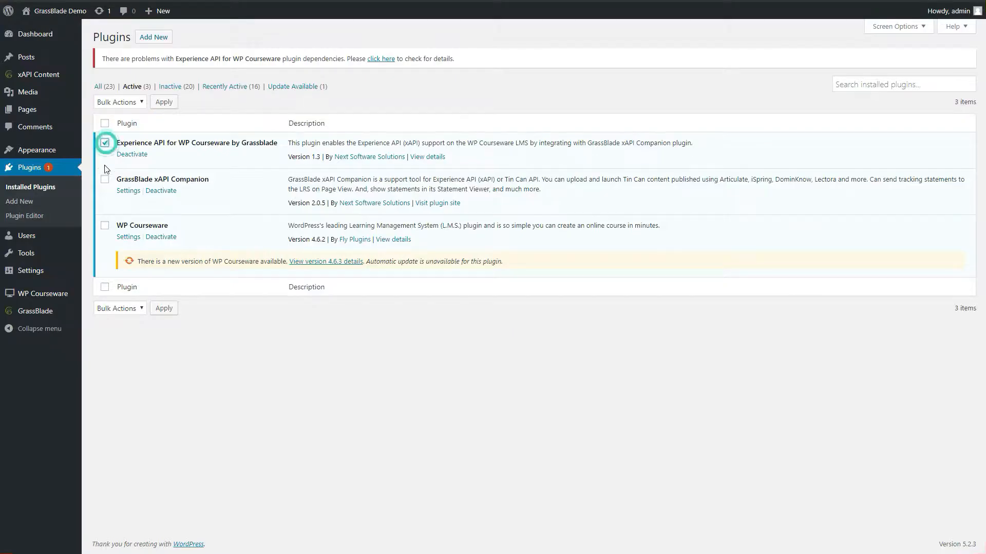
{"action": "left_click", "coordinate": [104, 122]}
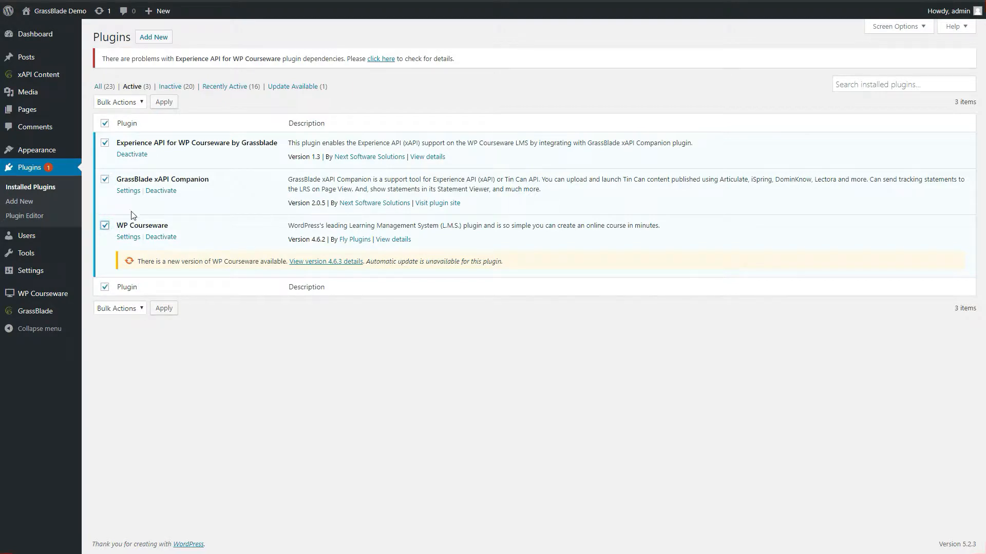
{"action": "mouse_move", "coordinate": [38, 74]}
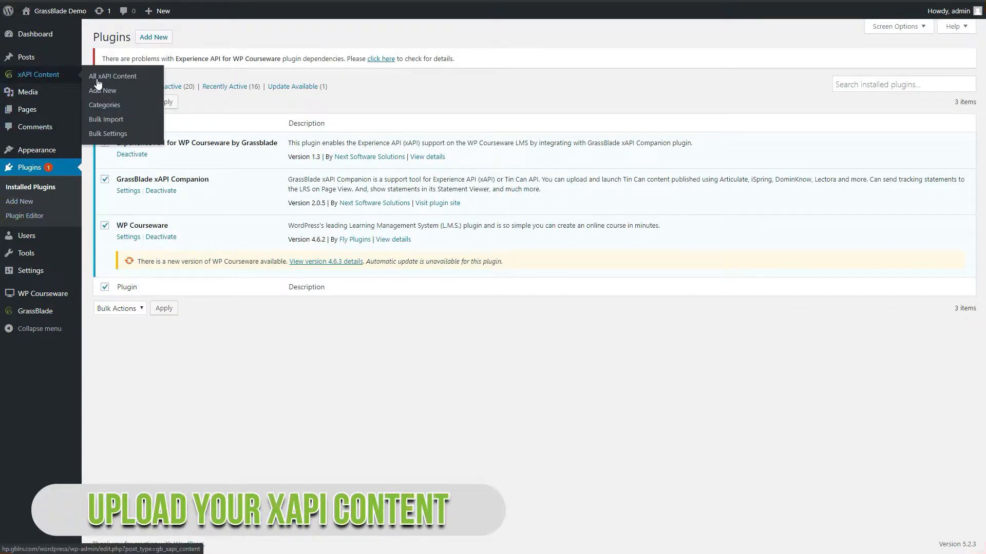
Step: Create xAPI content 'Demo Articulate Storyline 360 Content' with the Storyline quiz-based package uploaded
{"action": "left_click", "coordinate": [102, 90]}
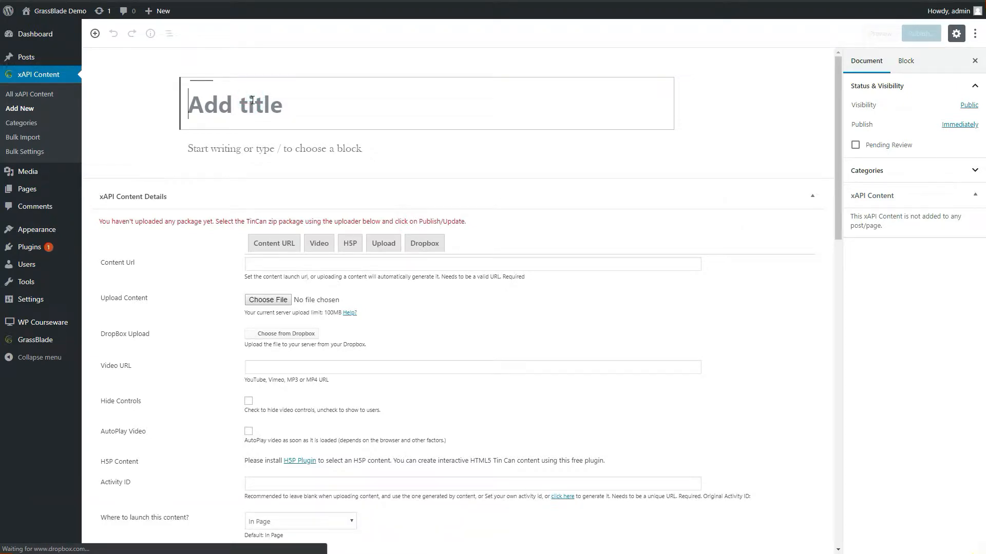
{"action": "type", "text": "Demo Articulate Storyline 360 Content"}
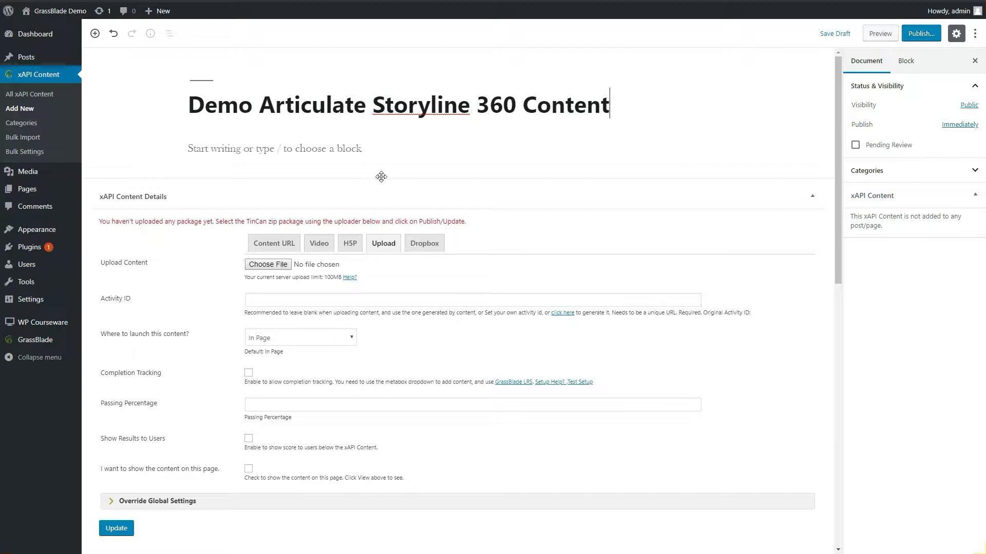
{"action": "left_click", "coordinate": [267, 264]}
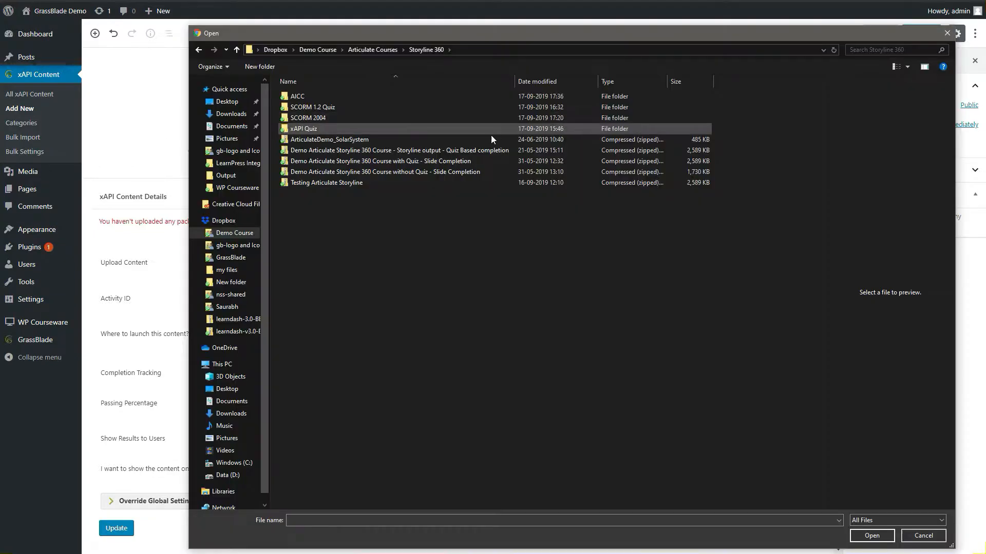
{"action": "left_click", "coordinate": [399, 151]}
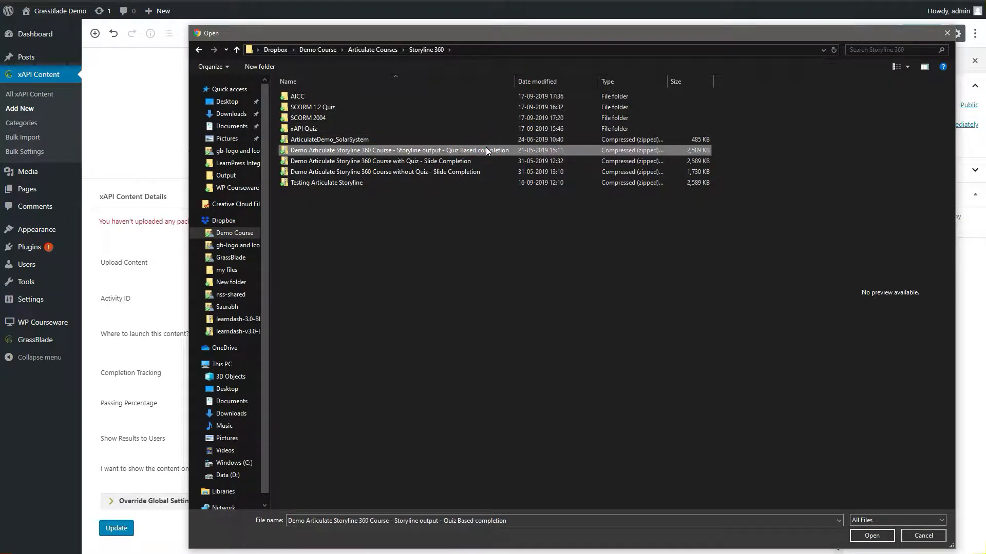
{"action": "mouse_move", "coordinate": [484, 151]}
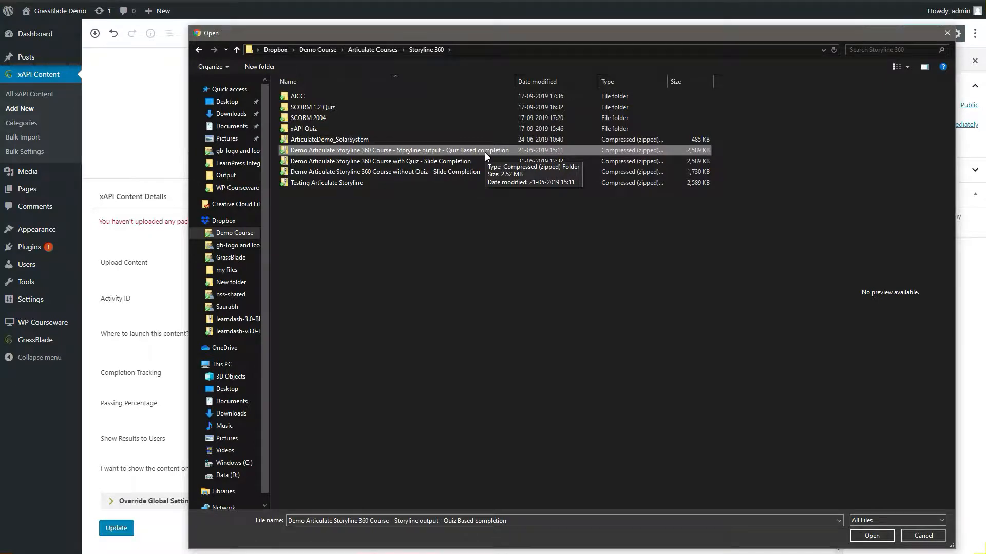
{"action": "left_click", "coordinate": [871, 536]}
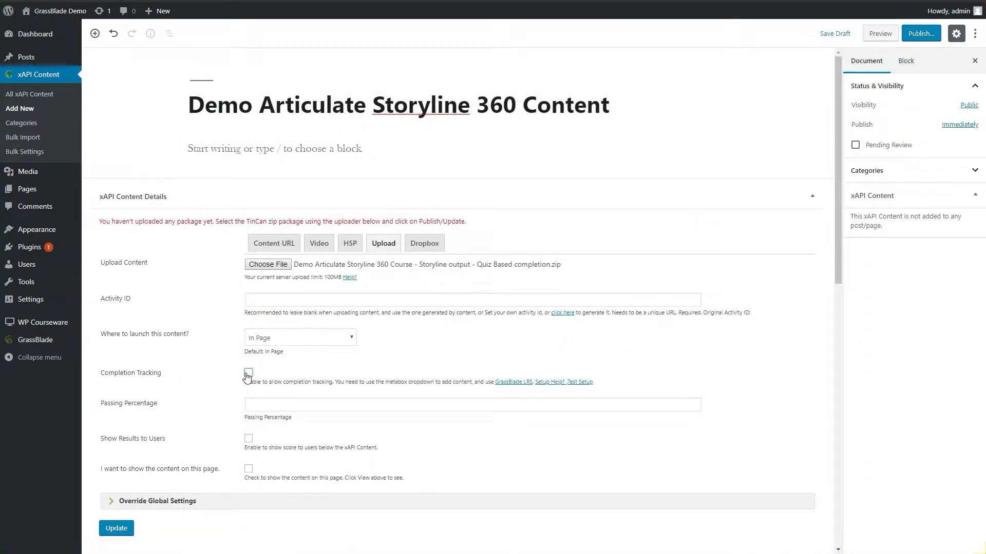
Step: Turn on completion tracking, show results, and show the content on its own page
{"action": "left_click", "coordinate": [249, 373]}
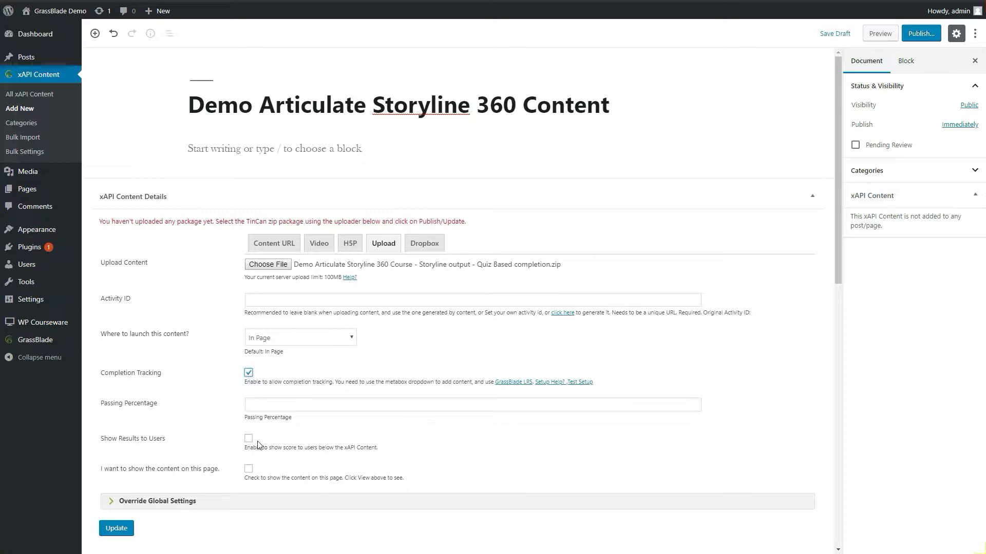
{"action": "left_click", "coordinate": [248, 438]}
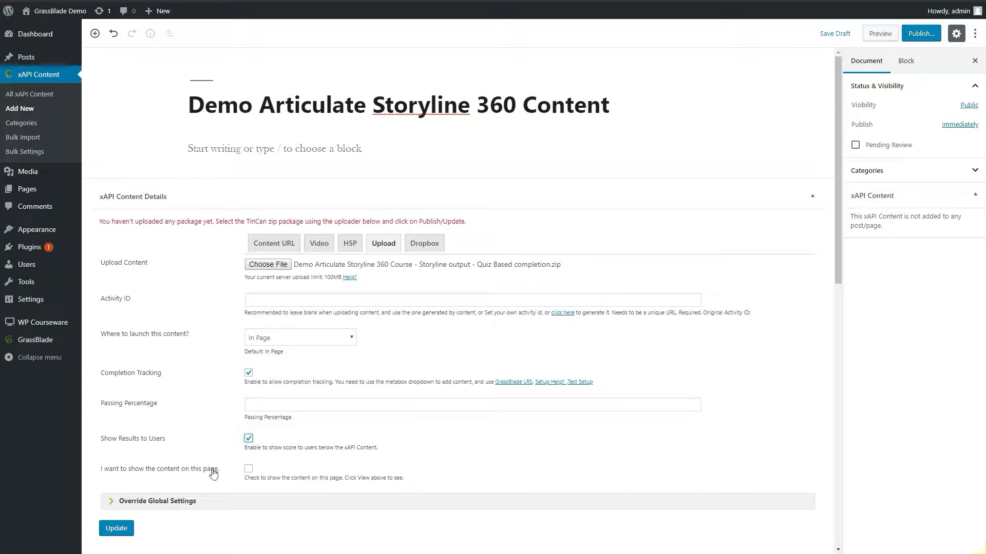
{"action": "mouse_move", "coordinate": [146, 538]}
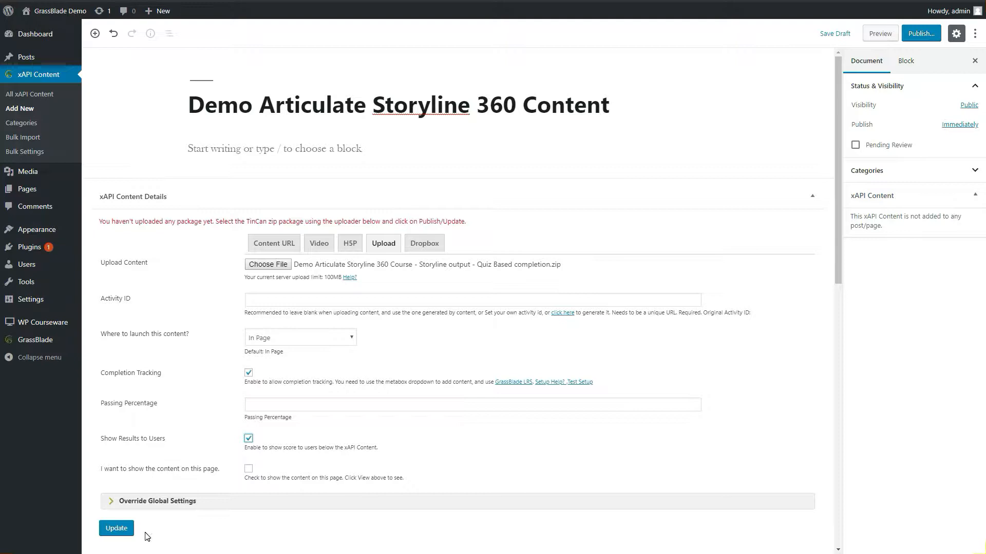
{"action": "left_click", "coordinate": [249, 469]}
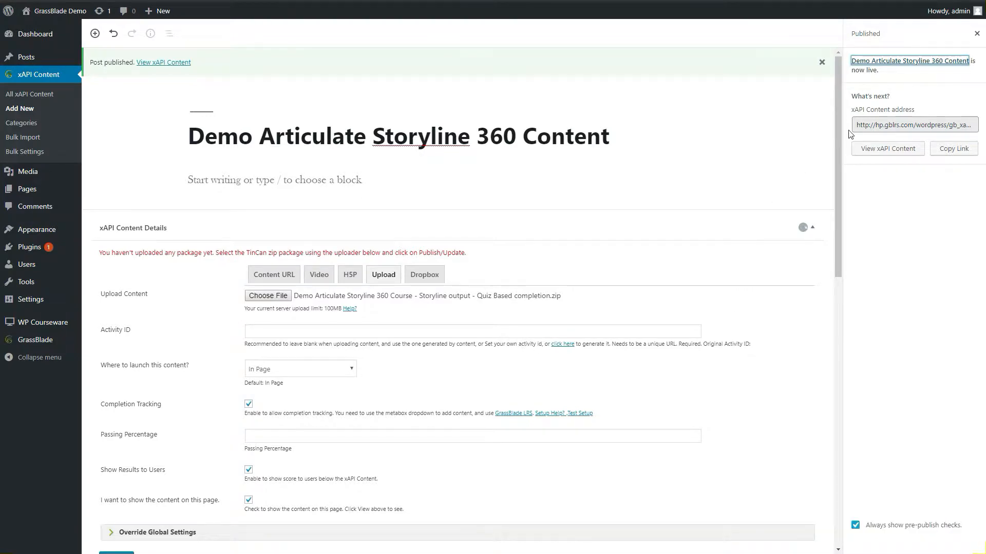
Step: Start a new WP Courseware course titled 'Demo Course'
{"action": "left_click", "coordinate": [42, 243]}
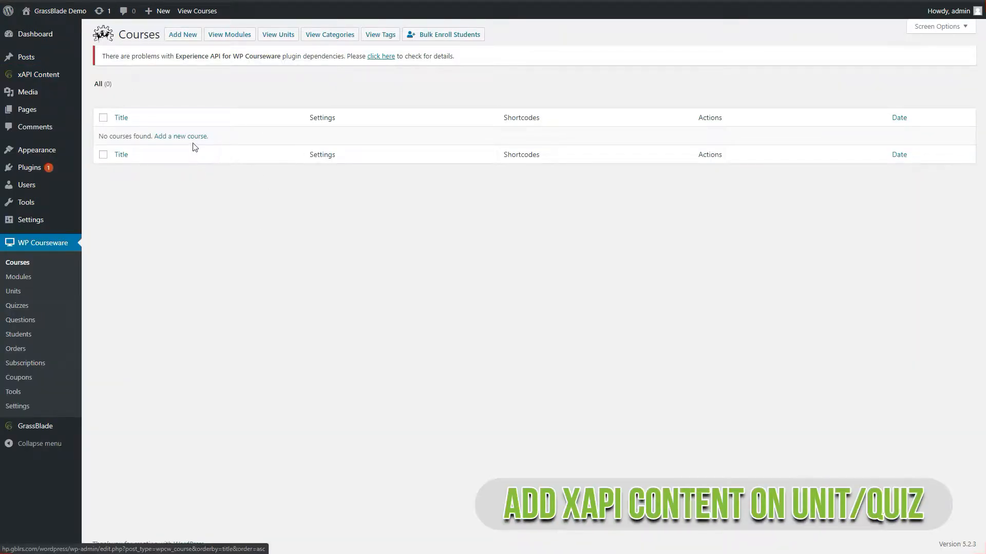
{"action": "left_click", "coordinate": [180, 137]}
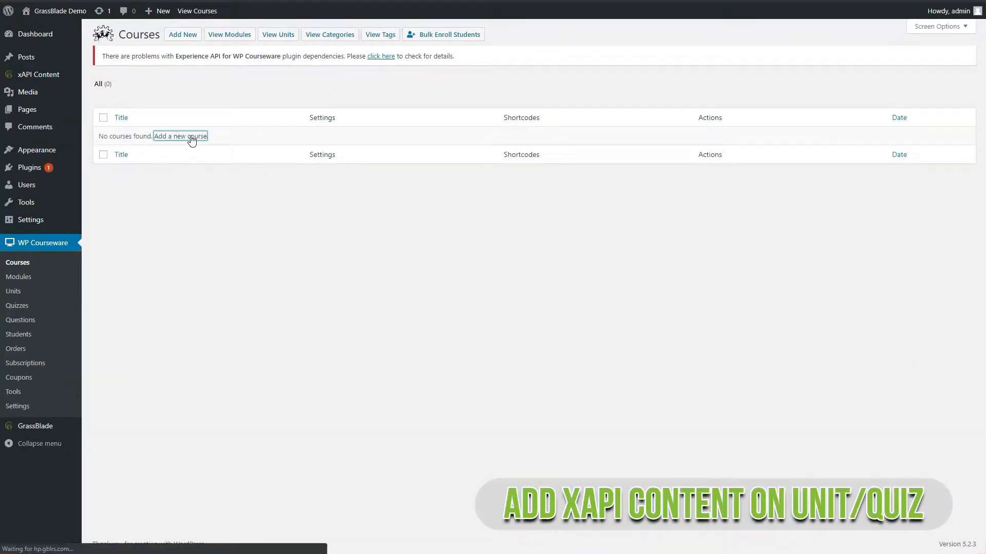
{"action": "left_click", "coordinate": [180, 137]}
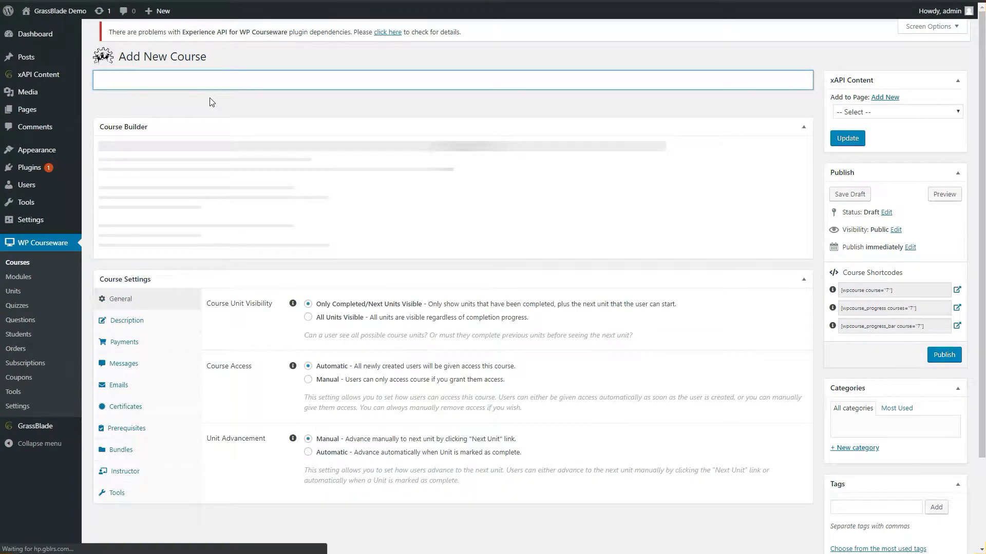
{"action": "type", "text": "Demo Course"}
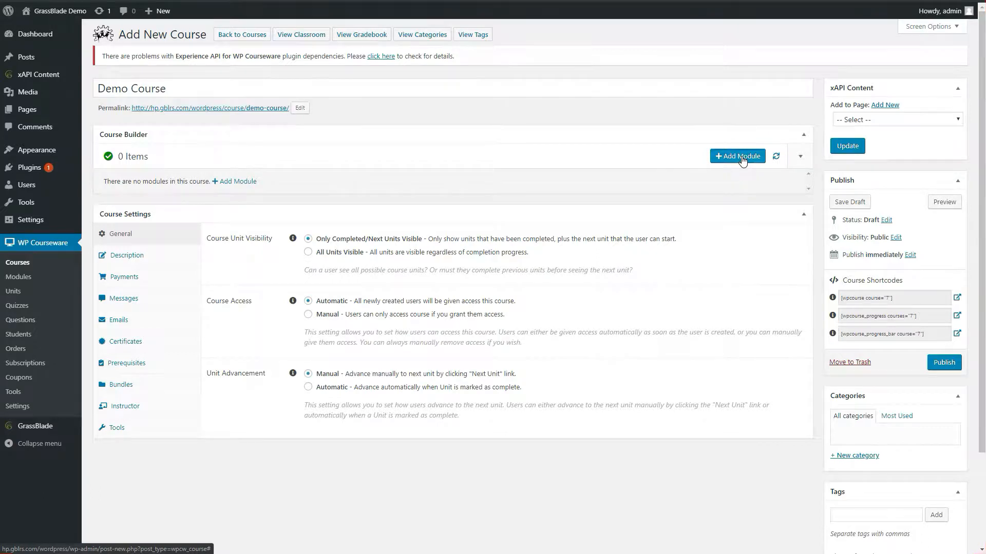
Step: Add a module named Demo to Demo Course
{"action": "left_click", "coordinate": [737, 156]}
{"action": "type", "text": "Demo"}
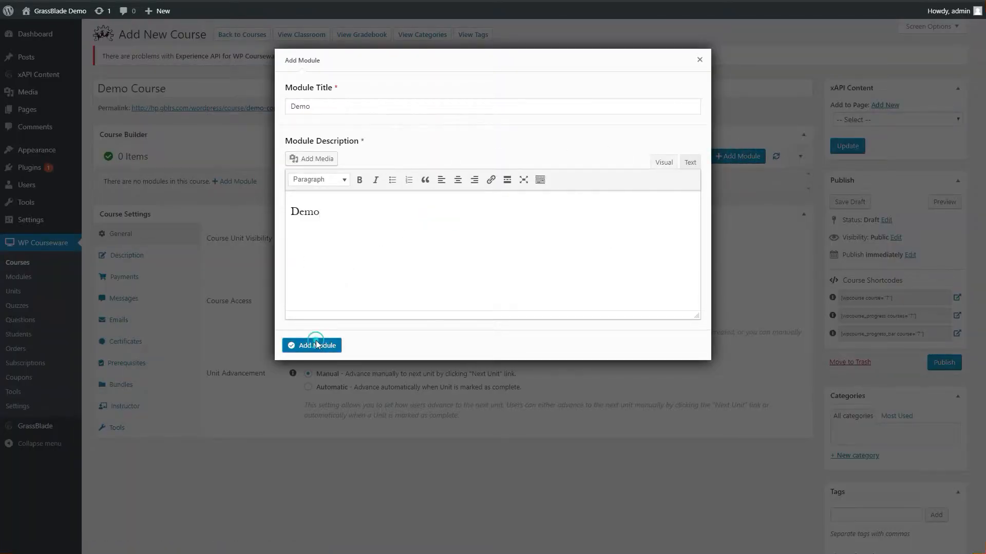
{"action": "left_click", "coordinate": [312, 345]}
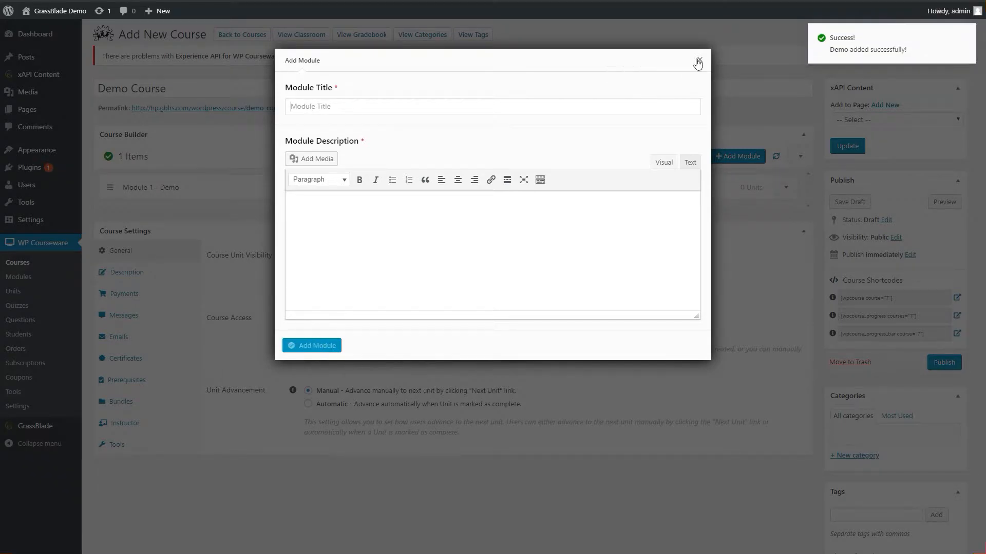
{"action": "left_click", "coordinate": [697, 62]}
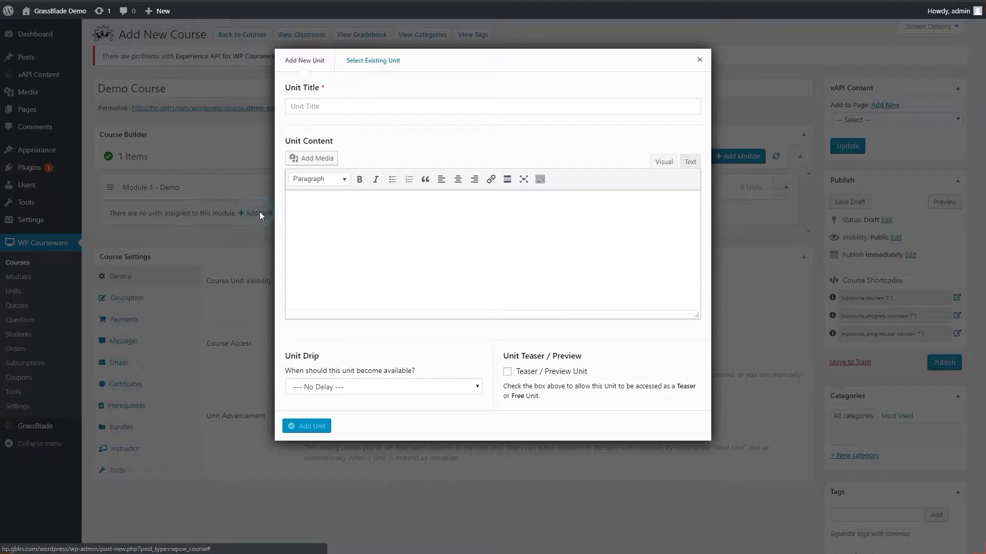
Step: Add a unit titled 'Unit 1' under Module 1
{"action": "type", "text": "UN"}
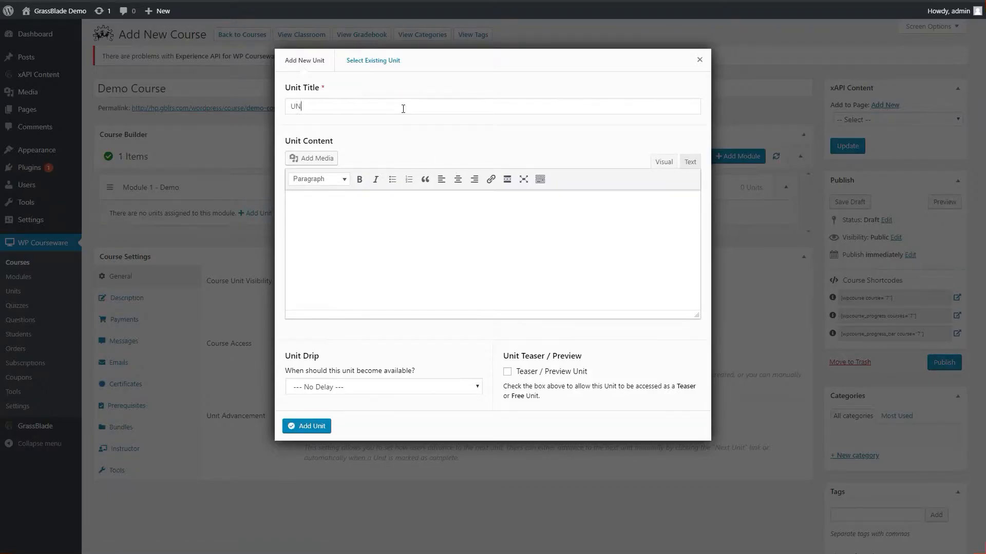
{"action": "type", "text": "n"}
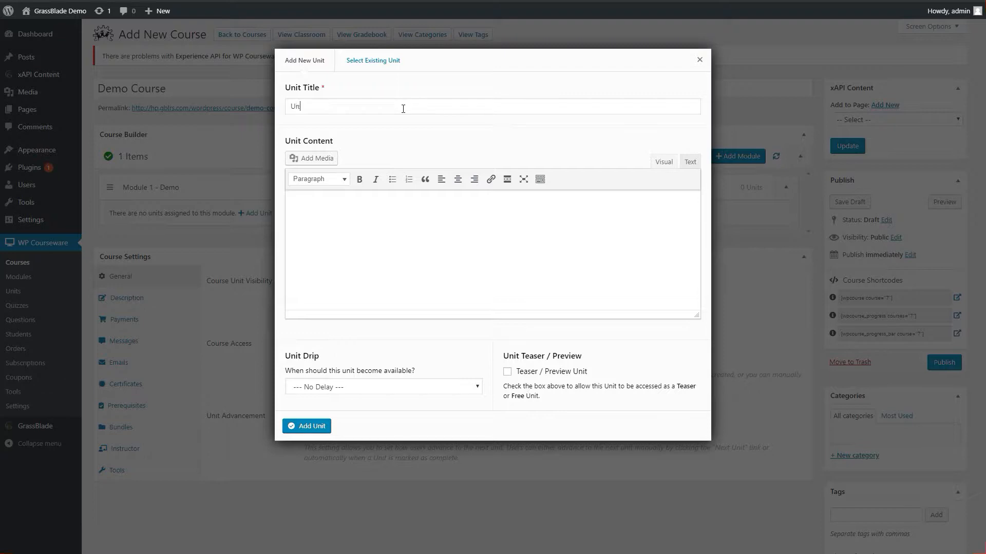
{"action": "left_click", "coordinate": [307, 426]}
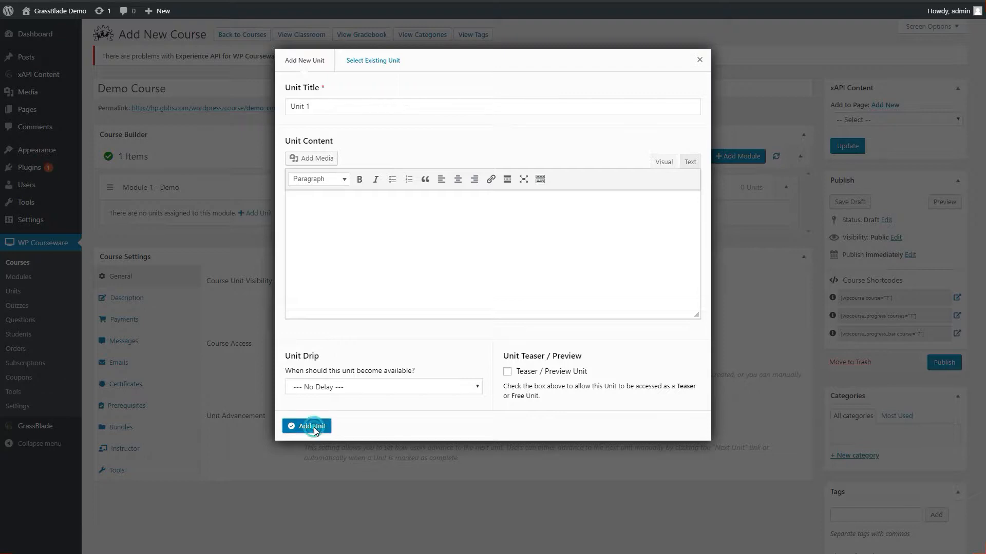
{"action": "left_click", "coordinate": [306, 426]}
{"action": "type", "text": "Thi"}
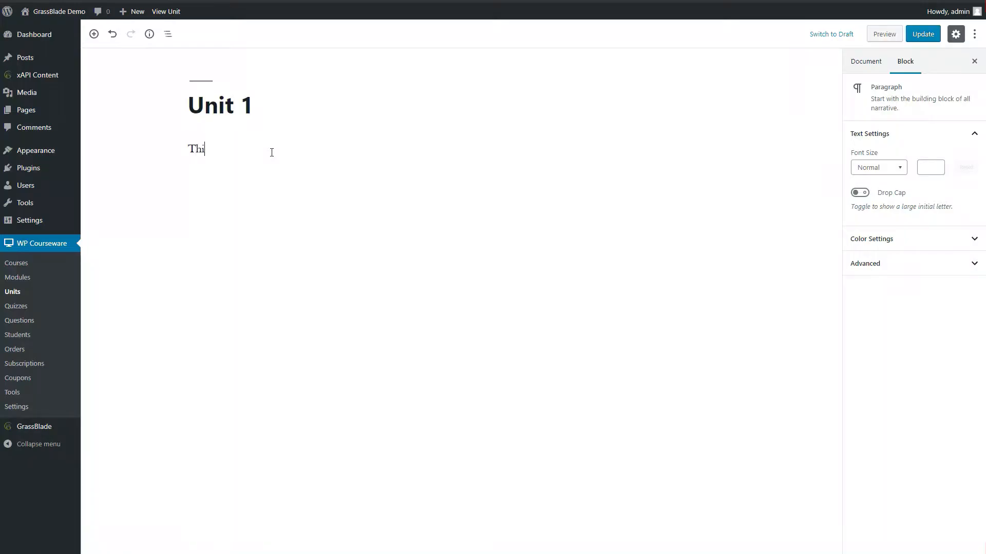
Step: Write the xAPI YouTube Video intro line, embed the YouTube Video xAPI Content block, and update
{"action": "type", "text": "s is a content, with xAPI YouTube Video."}
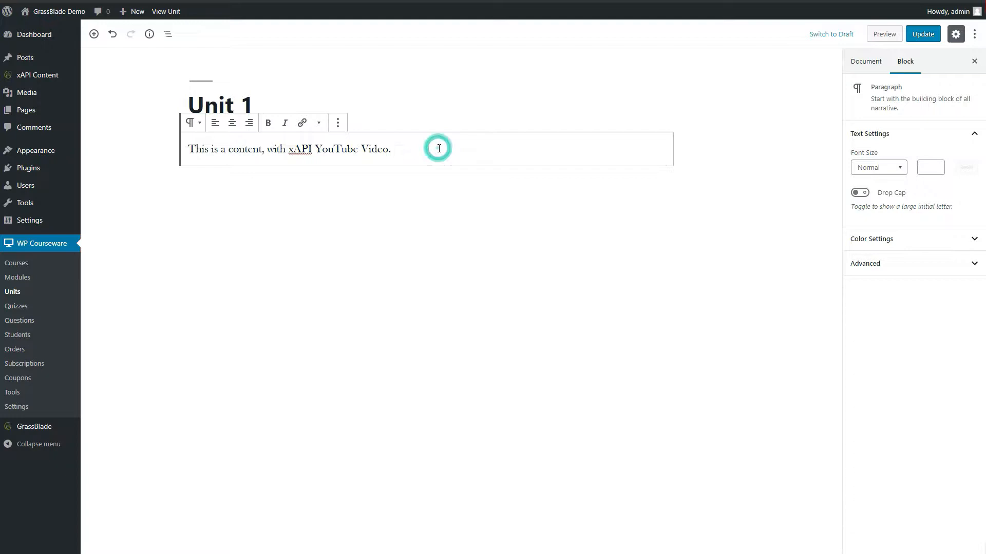
{"action": "left_click", "coordinate": [165, 186]}
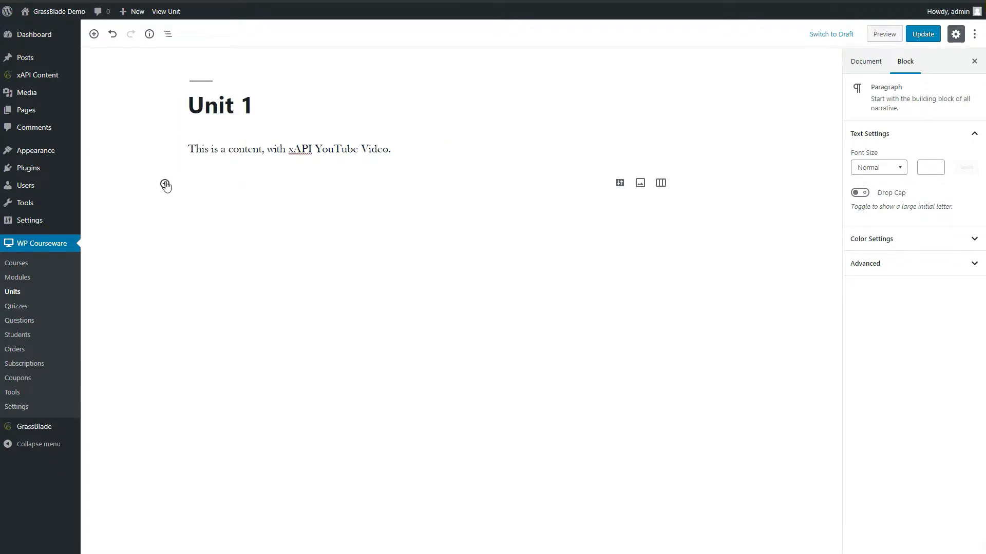
{"action": "left_click", "coordinate": [165, 184]}
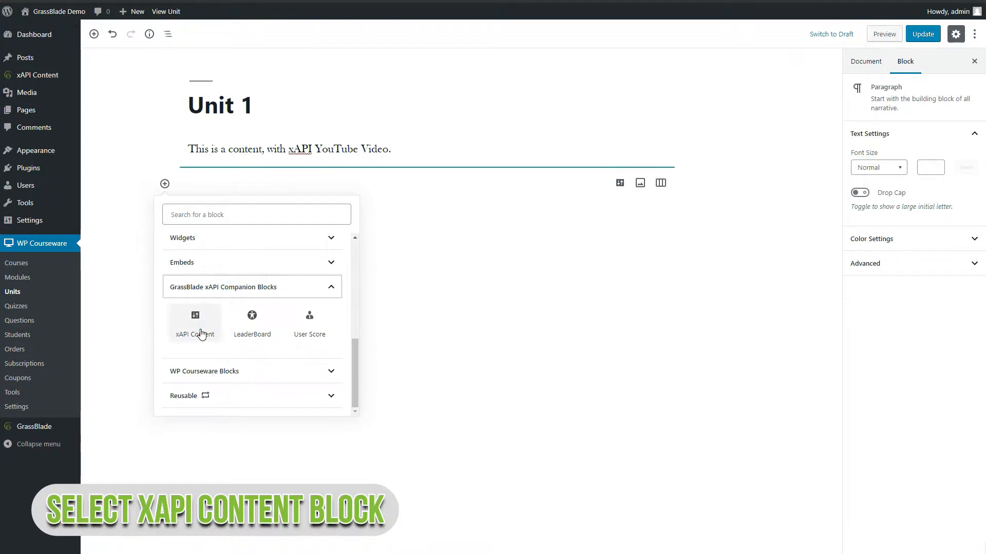
{"action": "left_click", "coordinate": [195, 324]}
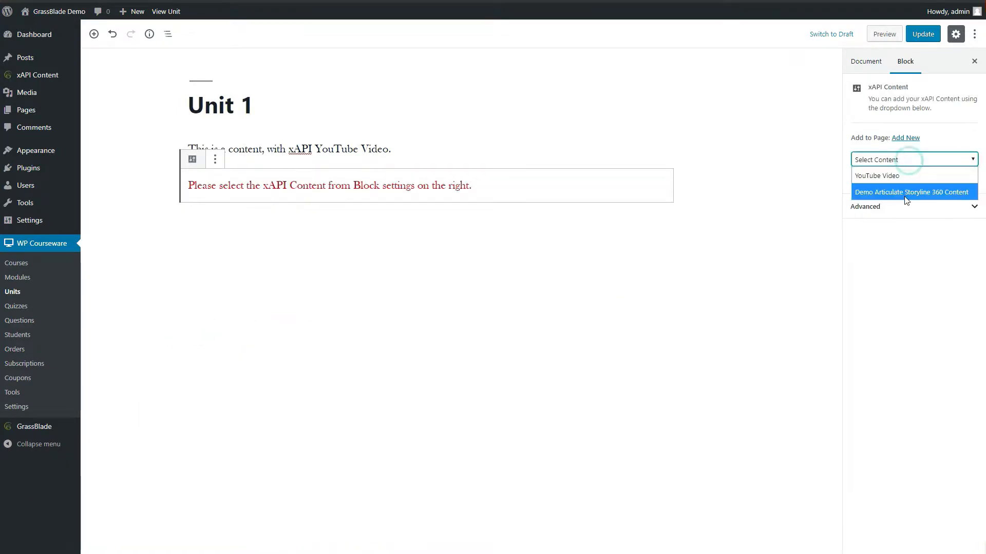
{"action": "left_click", "coordinate": [876, 175]}
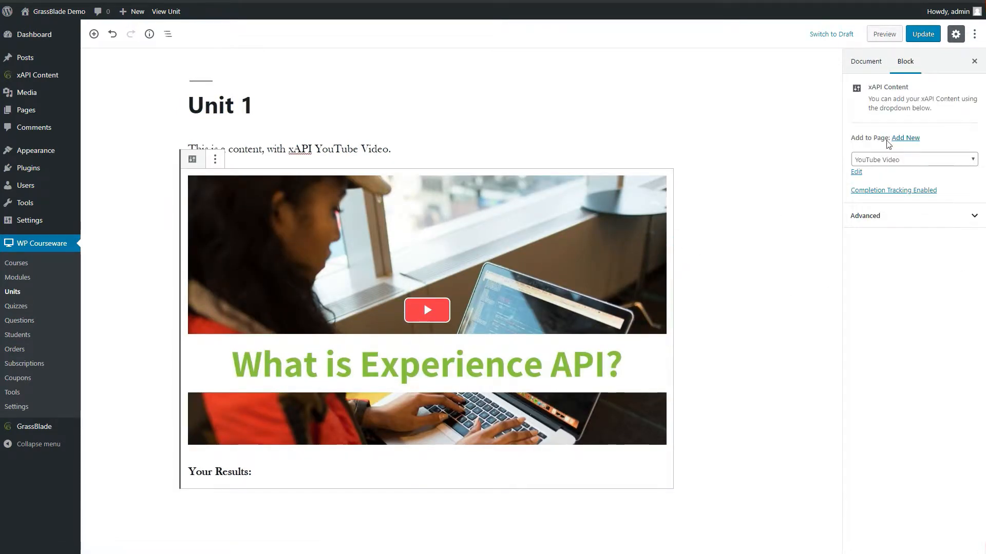
{"action": "left_click", "coordinate": [922, 34]}
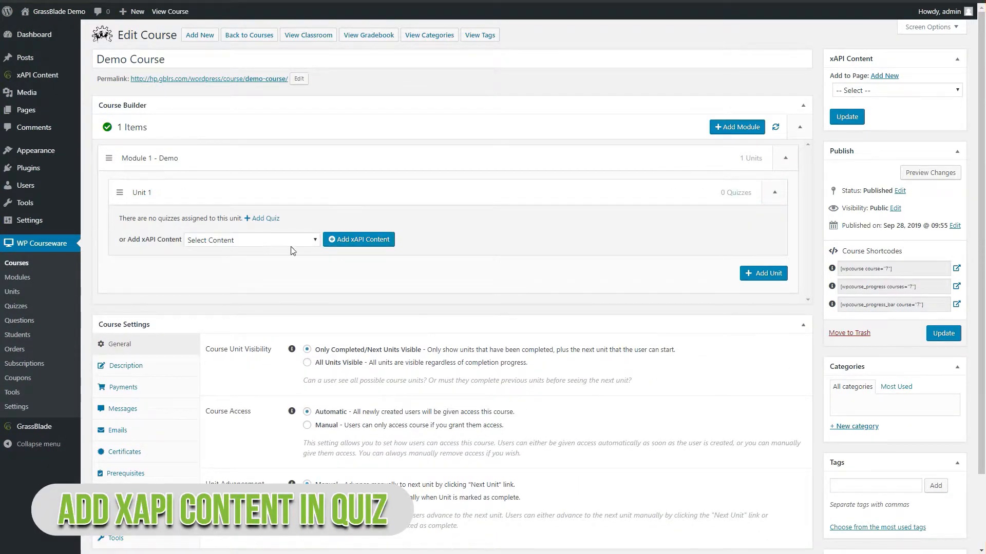
Step: Attach Demo Articulate Storyline 360 Content to Unit 1 as a quiz and update the course
{"action": "left_click", "coordinate": [250, 240]}
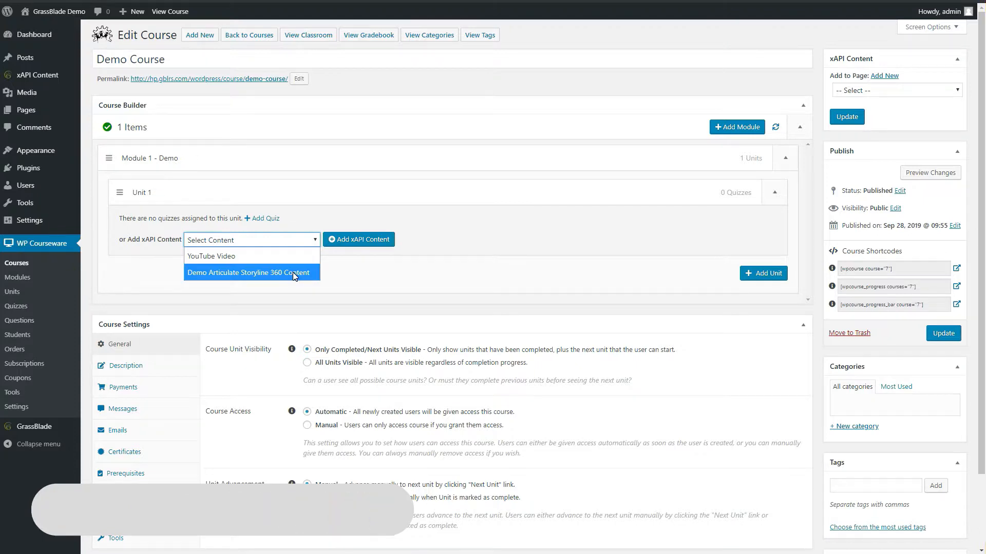
{"action": "left_click", "coordinate": [248, 273]}
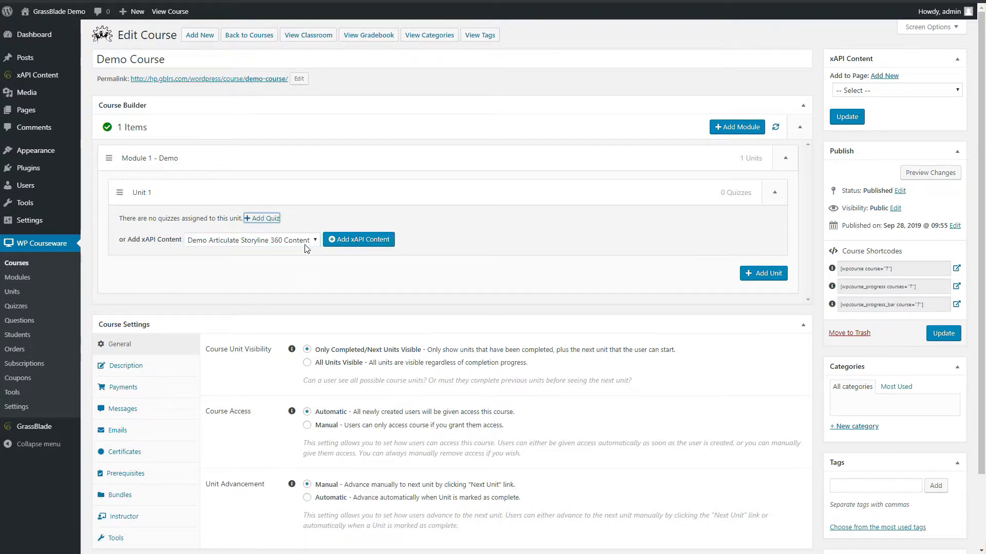
{"action": "left_click", "coordinate": [358, 239]}
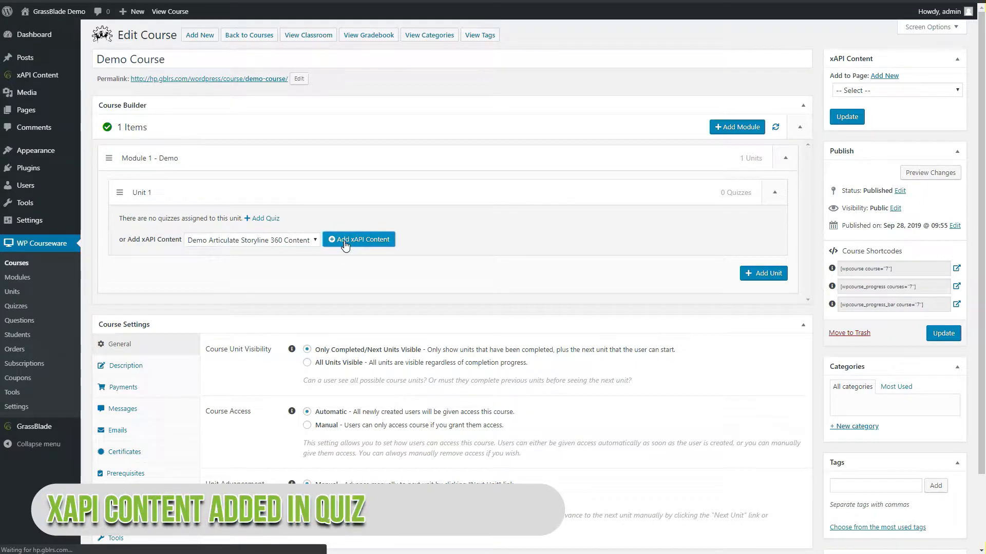
{"action": "left_click", "coordinate": [358, 240]}
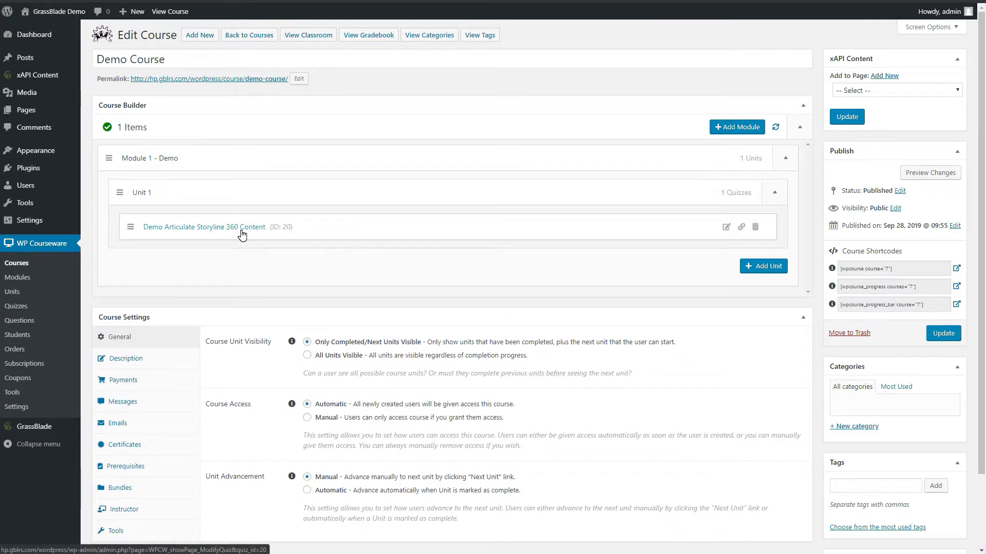
{"action": "left_click", "coordinate": [943, 333]}
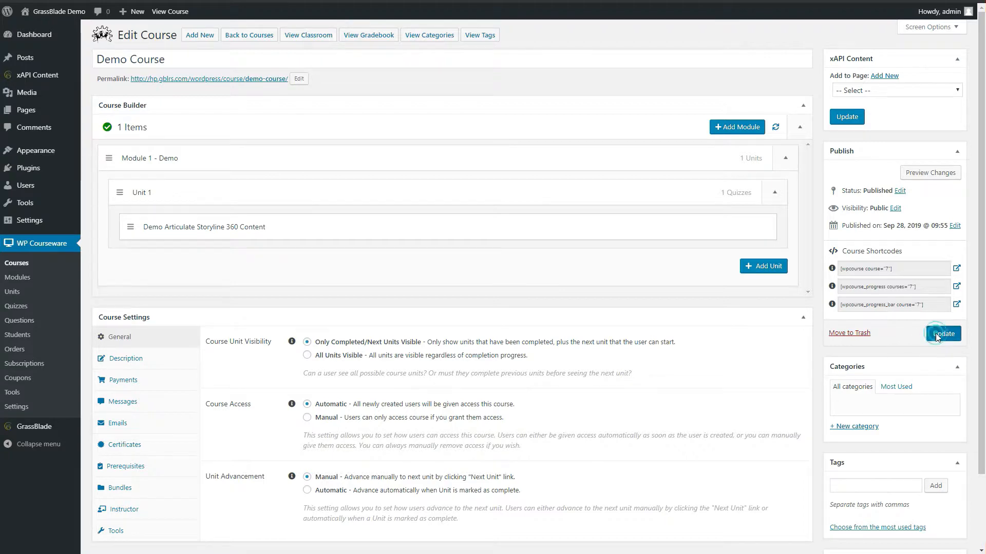
{"action": "left_click", "coordinate": [942, 333]}
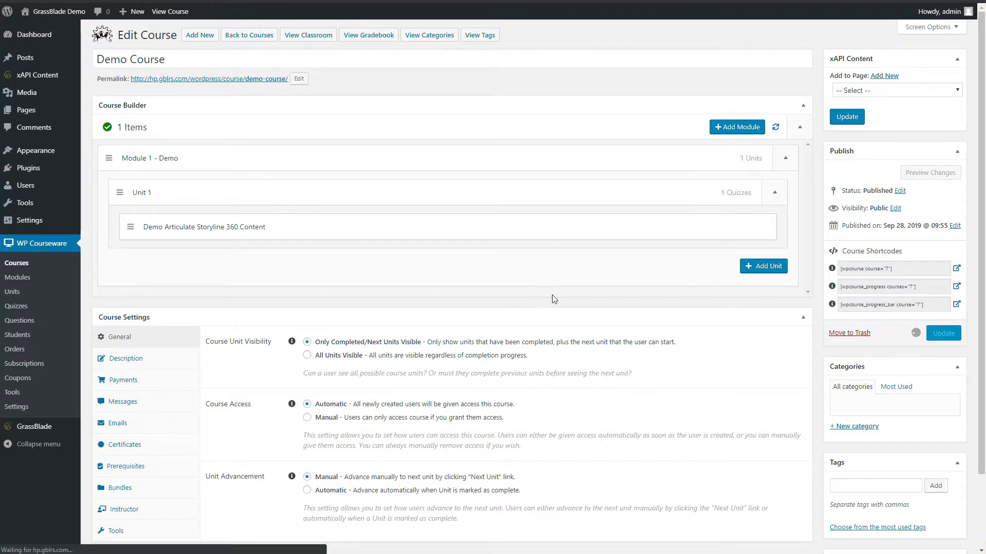
{"action": "left_click", "coordinate": [941, 333]}
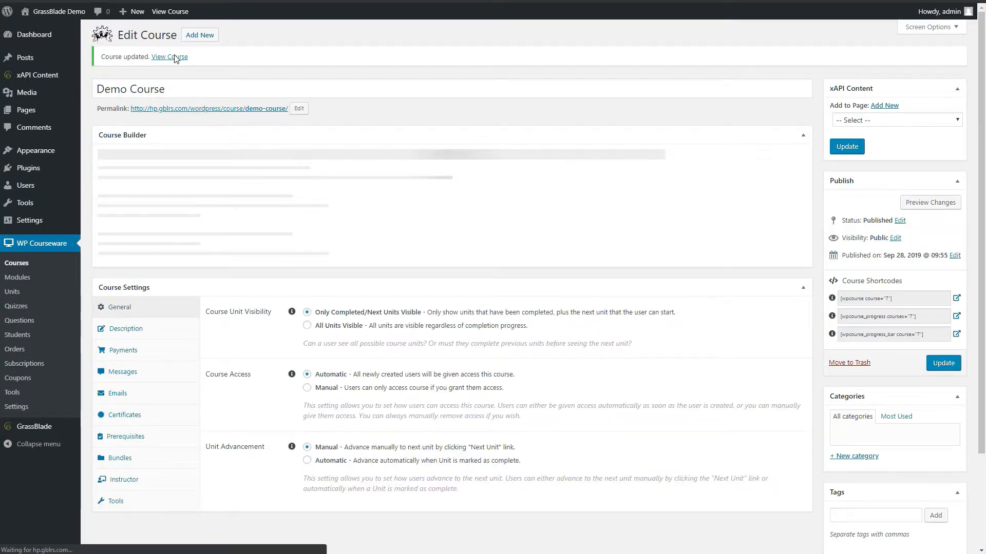
Step: On the live site, open Unit 1, watch the YouTube video to the end, and view results
{"action": "right_click", "coordinate": [169, 57]}
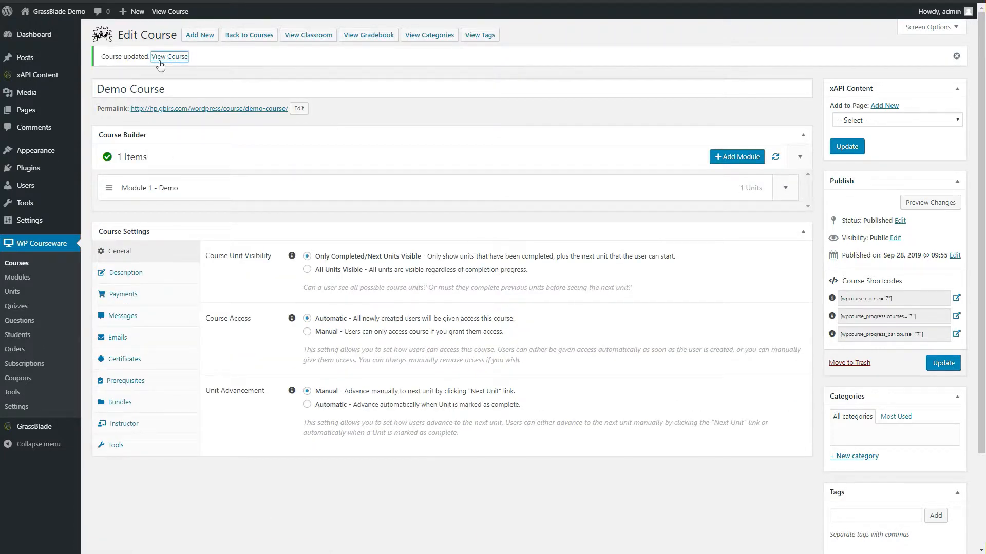
{"action": "left_click", "coordinate": [169, 57]}
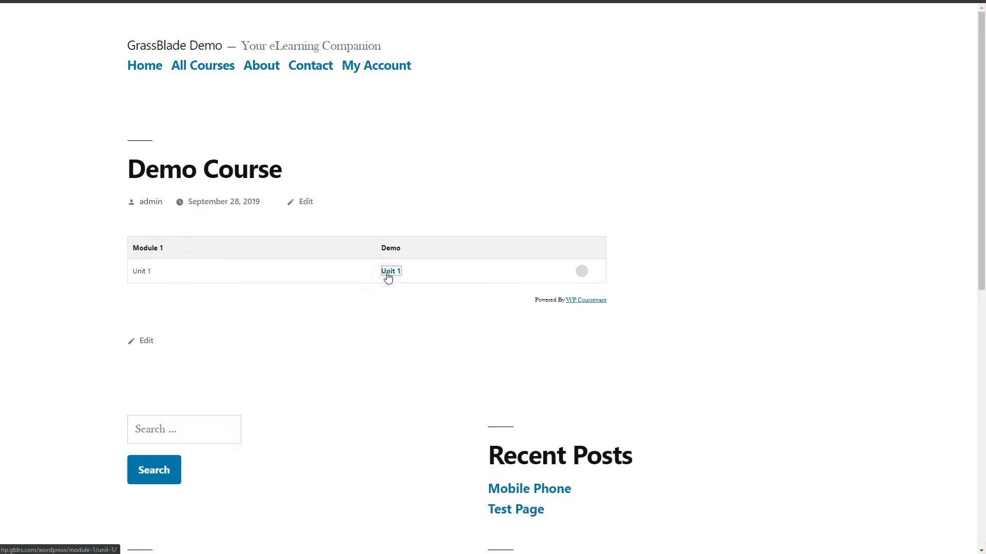
{"action": "left_click", "coordinate": [390, 271]}
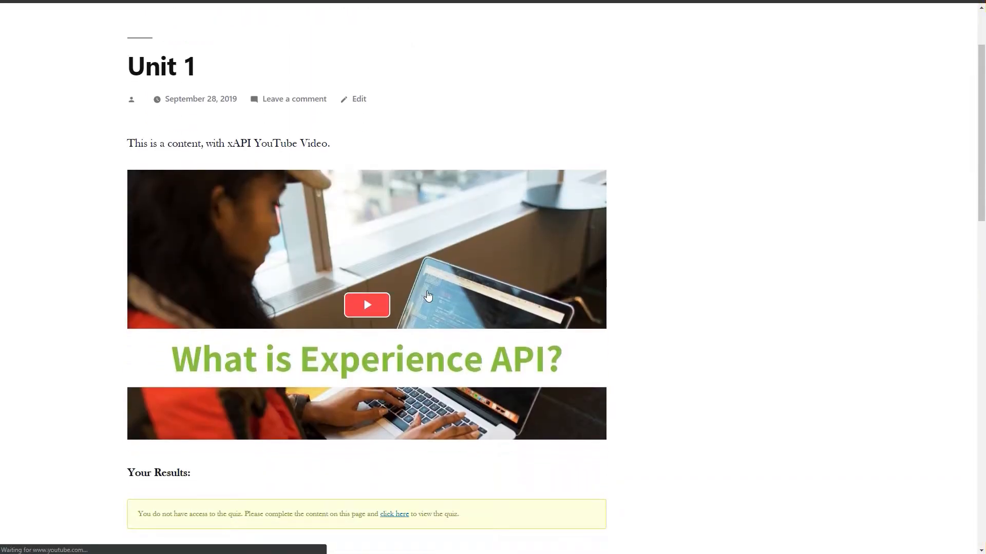
{"action": "scroll", "scroll_direction": "down", "scroll_amount": 3}
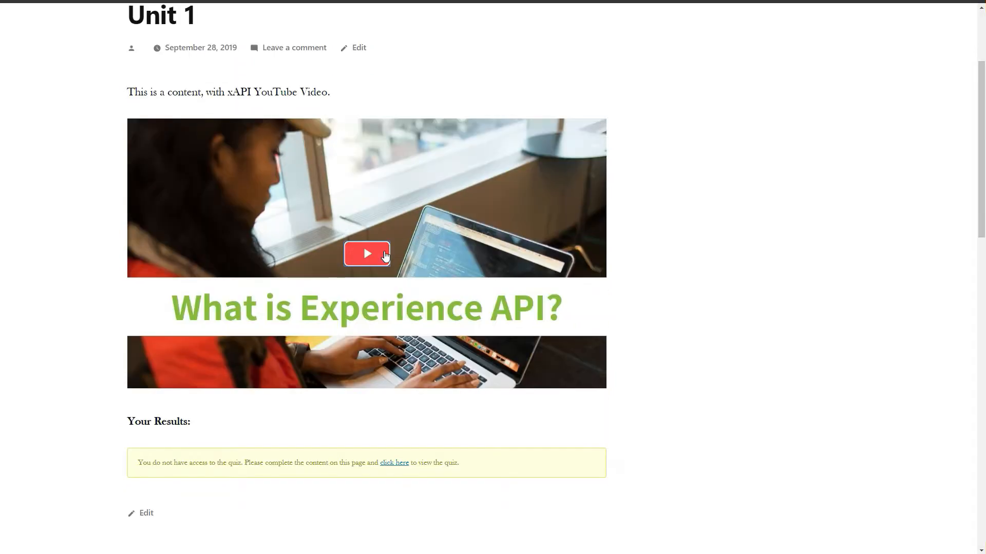
{"action": "left_click", "coordinate": [367, 253]}
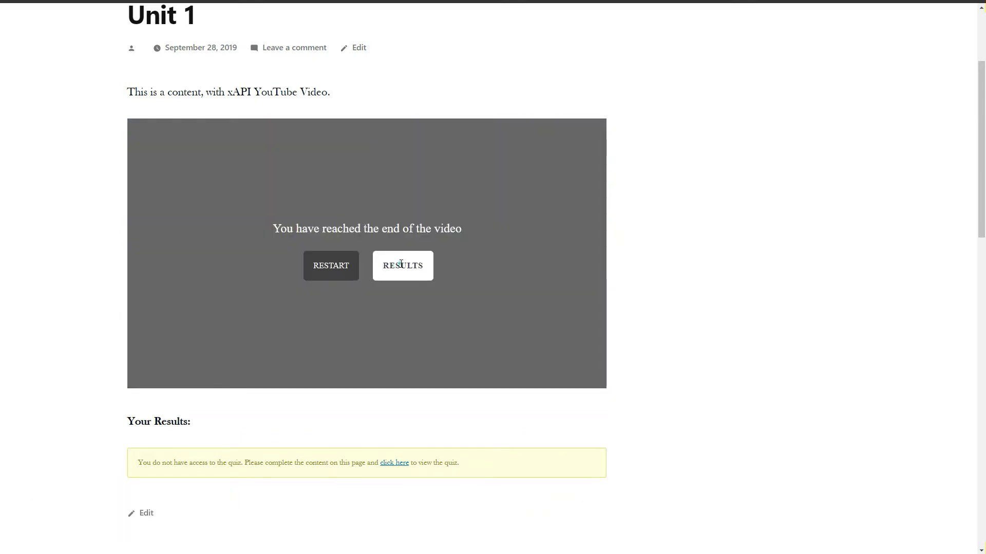
{"action": "left_click", "coordinate": [402, 266]}
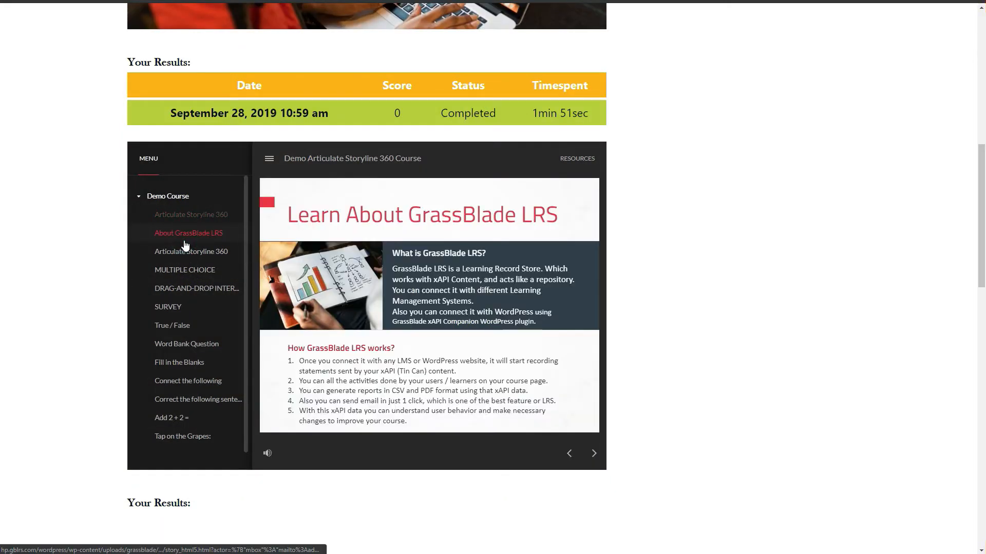
Step: Answer the Storyline quiz questions in Unit 1, passing with 88.88%
{"action": "left_click", "coordinate": [191, 251]}
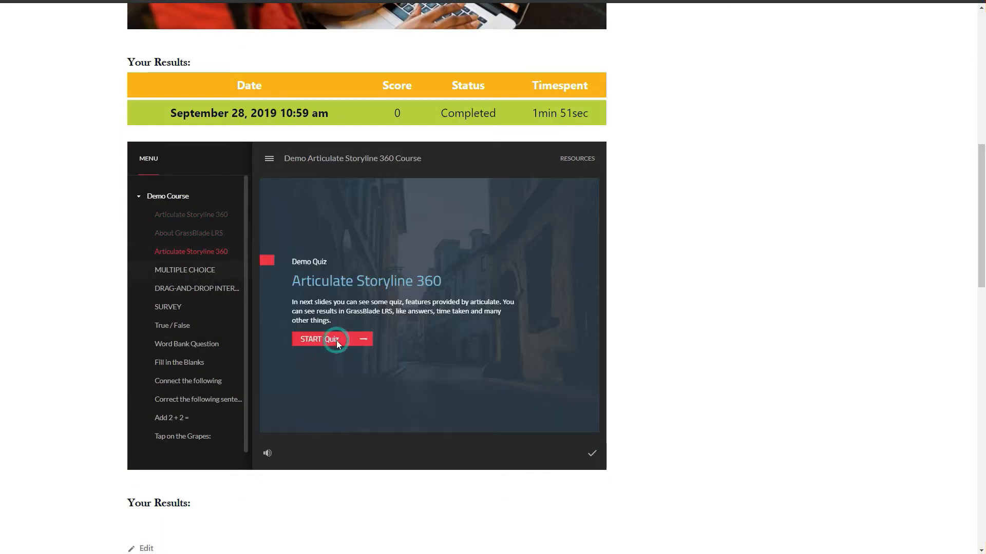
{"action": "left_click", "coordinate": [310, 339]}
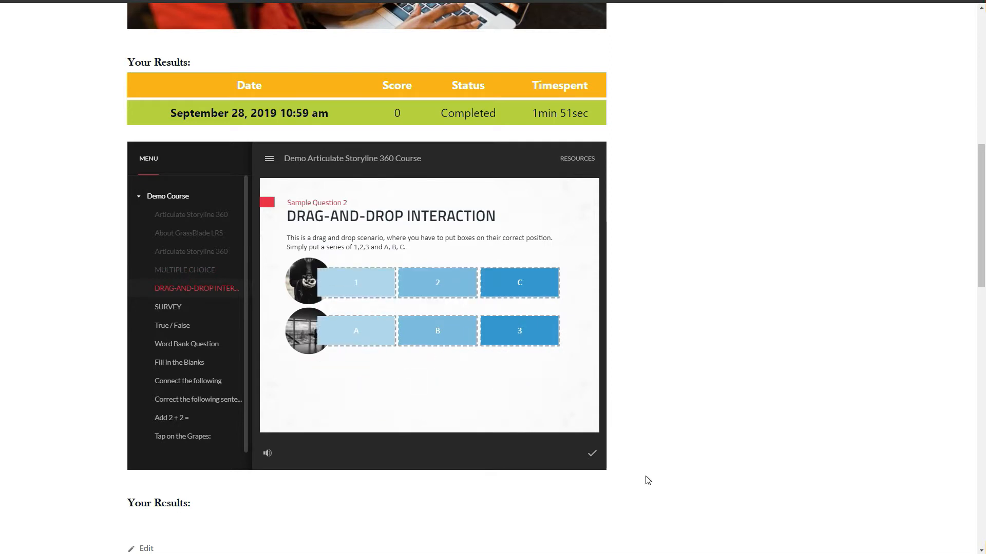
{"action": "left_click", "coordinate": [172, 325]}
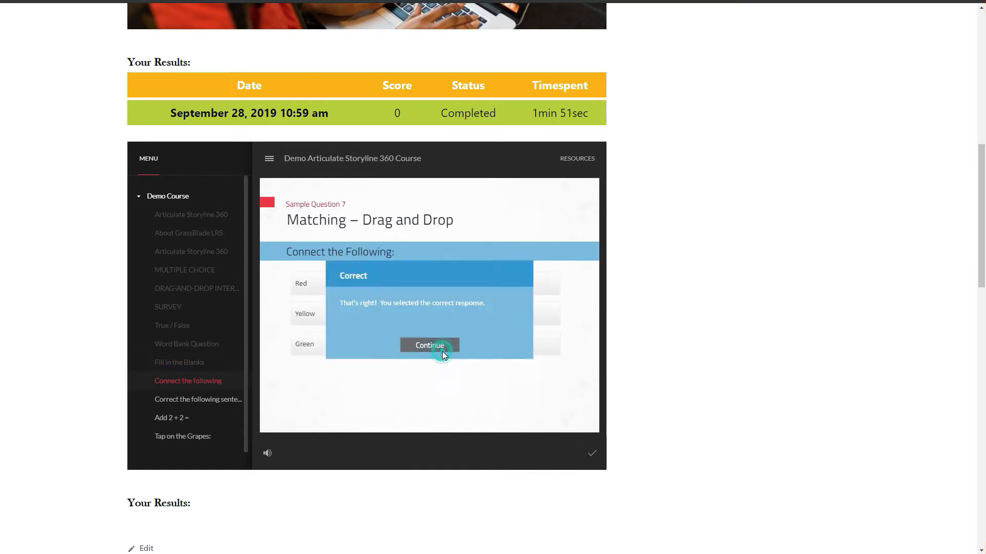
{"action": "left_click", "coordinate": [429, 345]}
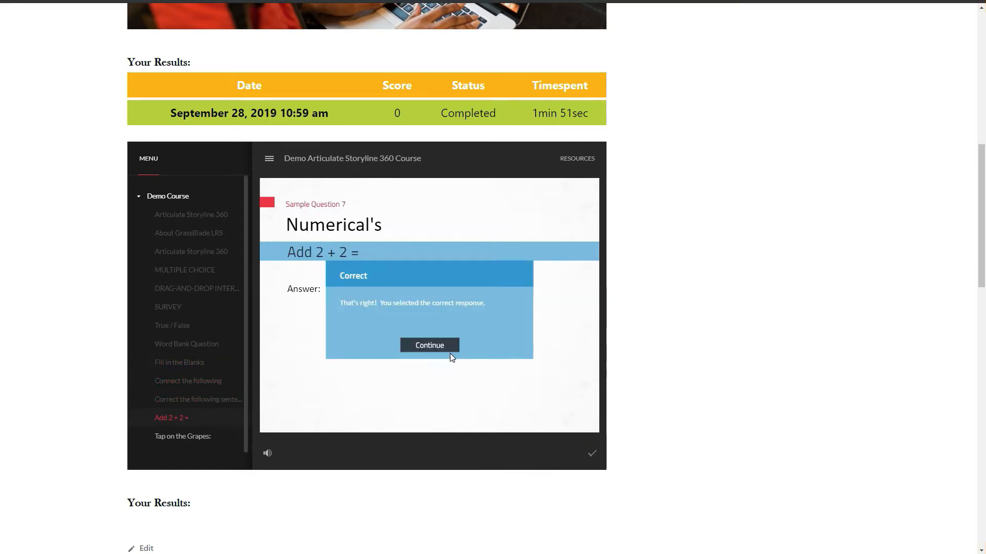
{"action": "left_click", "coordinate": [429, 345]}
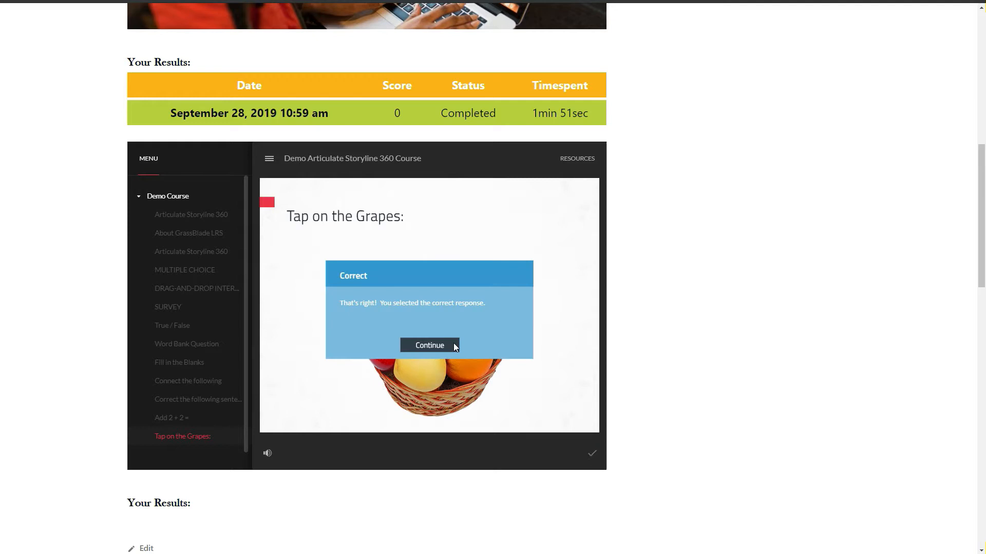
{"action": "left_click", "coordinate": [430, 345]}
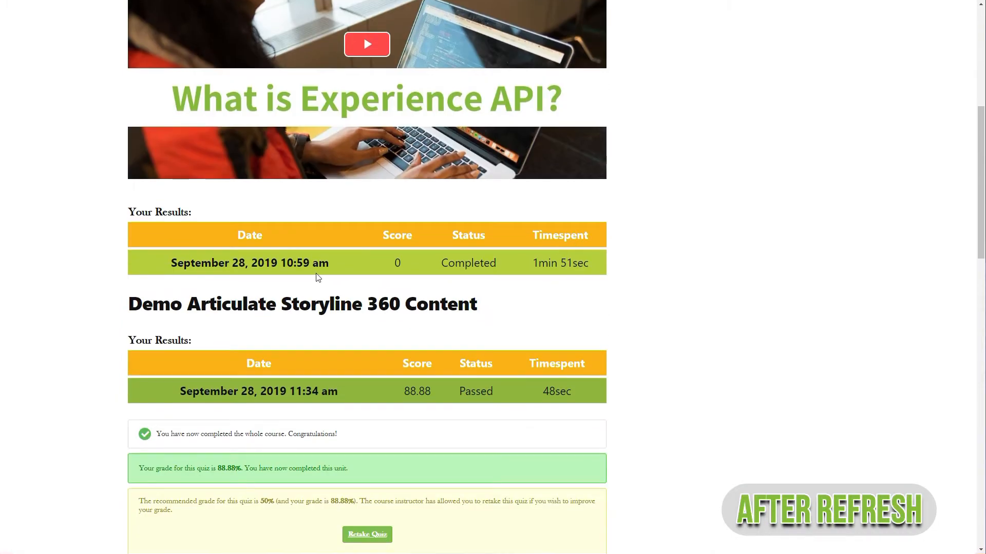
{"action": "scroll", "scroll_direction": "down", "scroll_amount": 3}
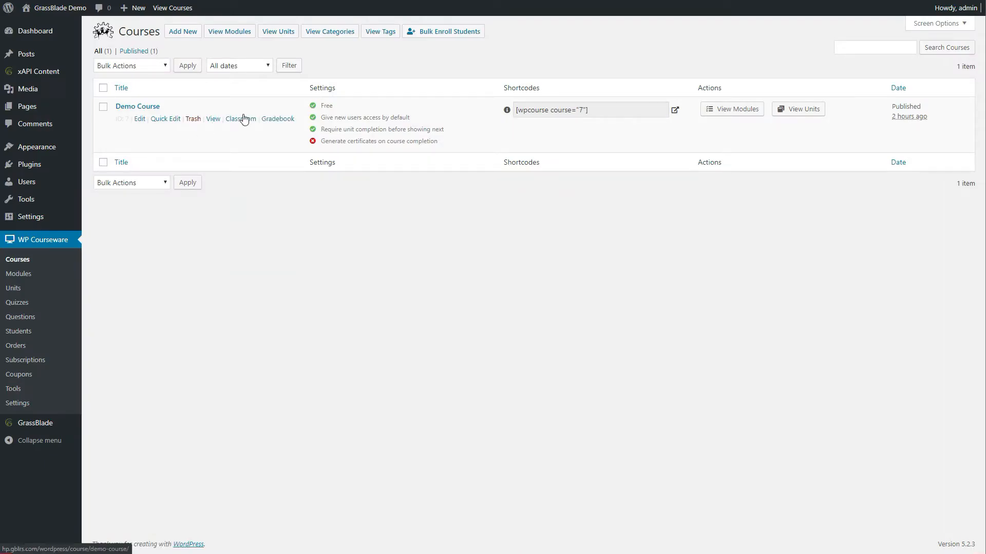
Step: Check admin's 88.88% in the Demo Course gradebook and detailed progress quiz details
{"action": "left_click", "coordinate": [278, 119]}
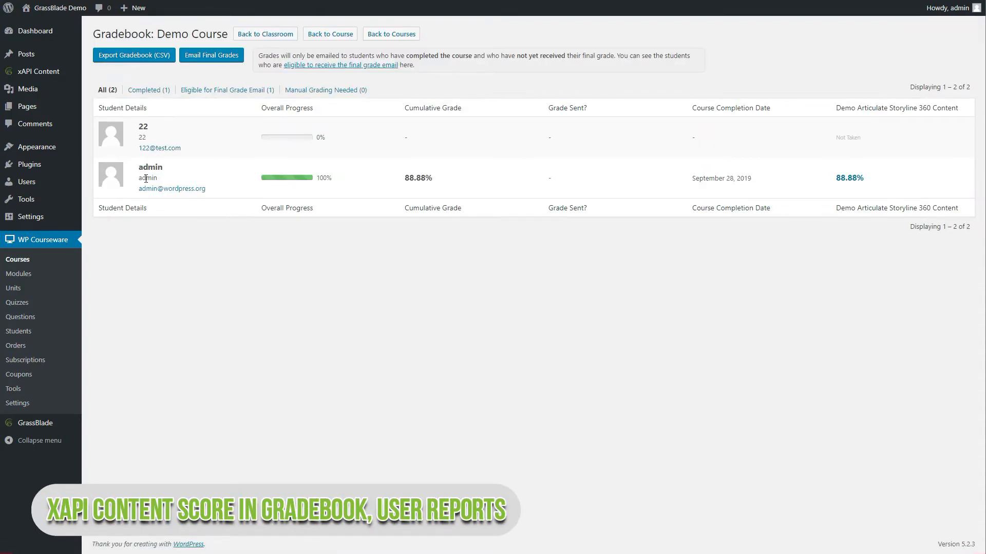
{"action": "double_click", "coordinate": [417, 178]}
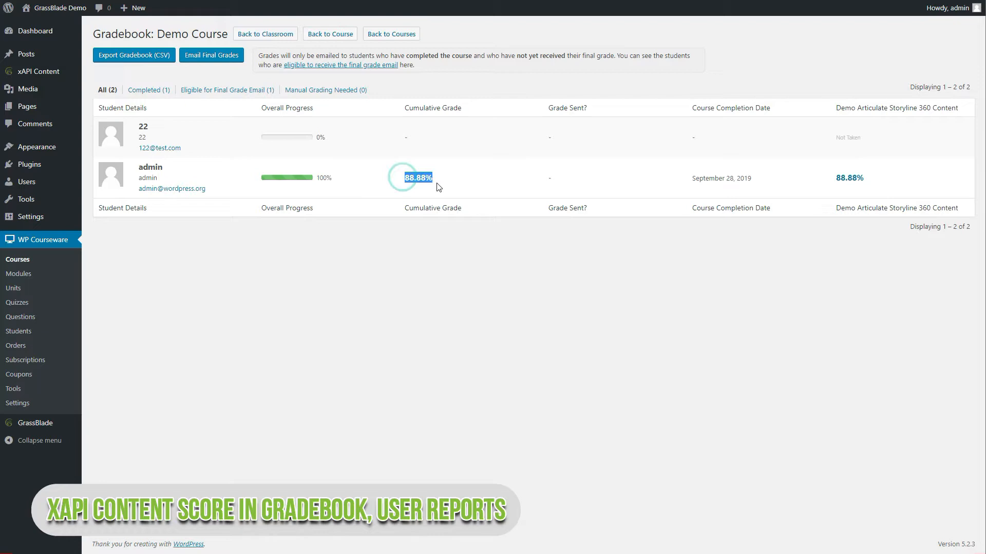
{"action": "left_click", "coordinate": [19, 331]}
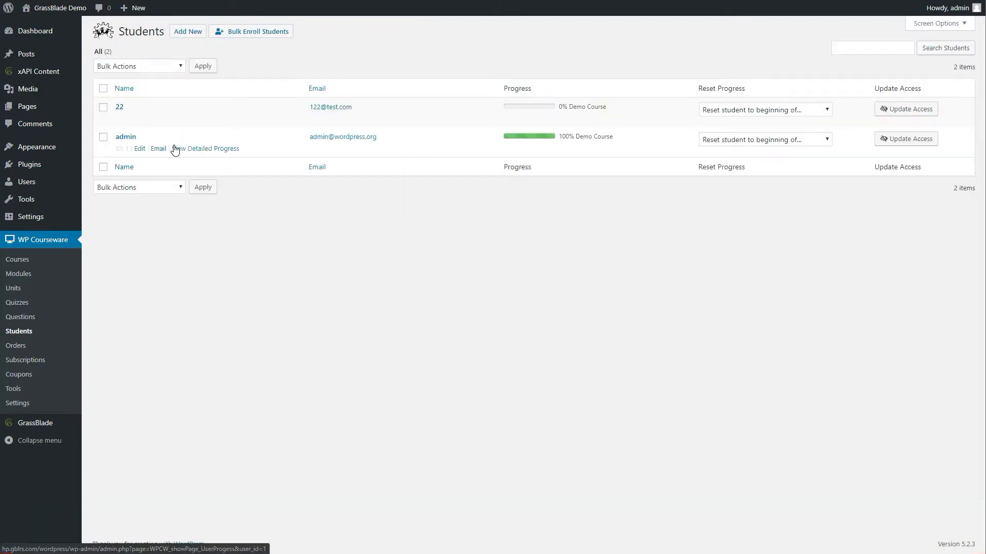
{"action": "left_click", "coordinate": [212, 148]}
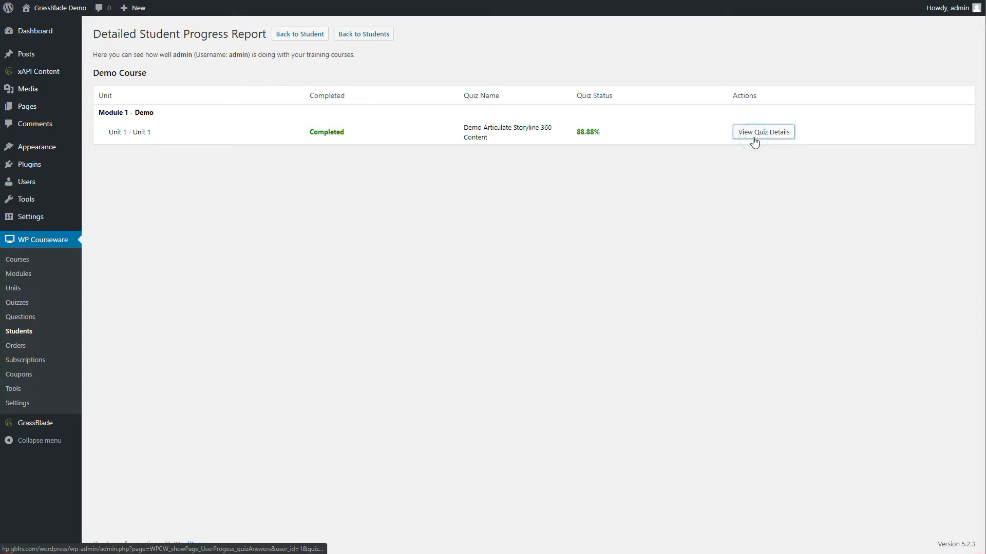
{"action": "left_click", "coordinate": [762, 132]}
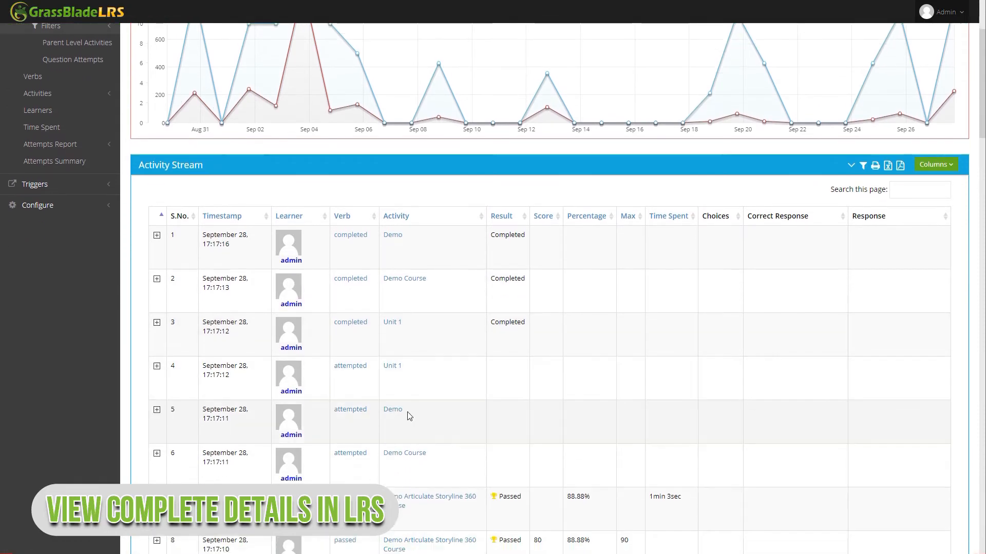
Step: Scroll through admin's completion, quiz answer and YouTube video statements in the Activity Stream
{"action": "scroll", "scroll_direction": "down", "scroll_amount": 3}
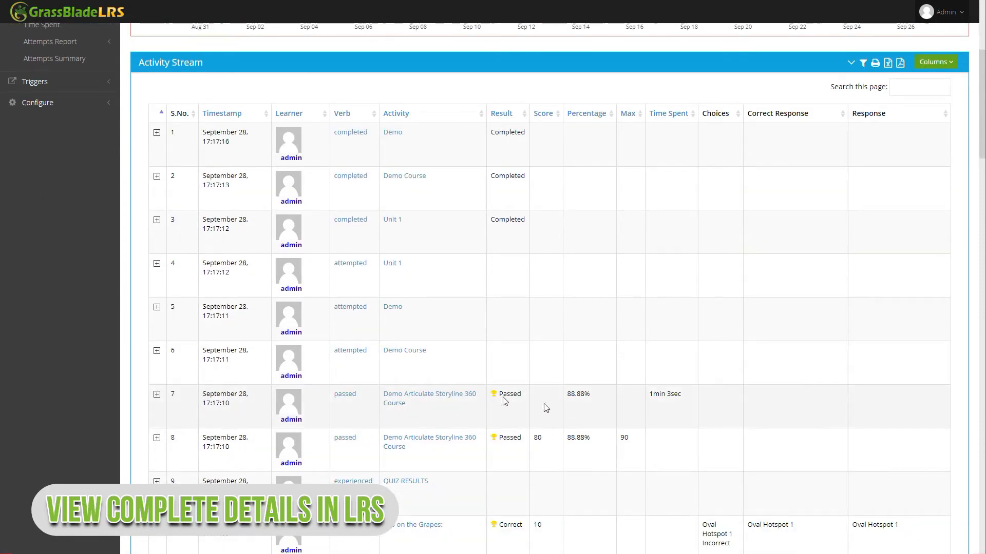
{"action": "scroll", "scroll_direction": "down", "scroll_amount": 3}
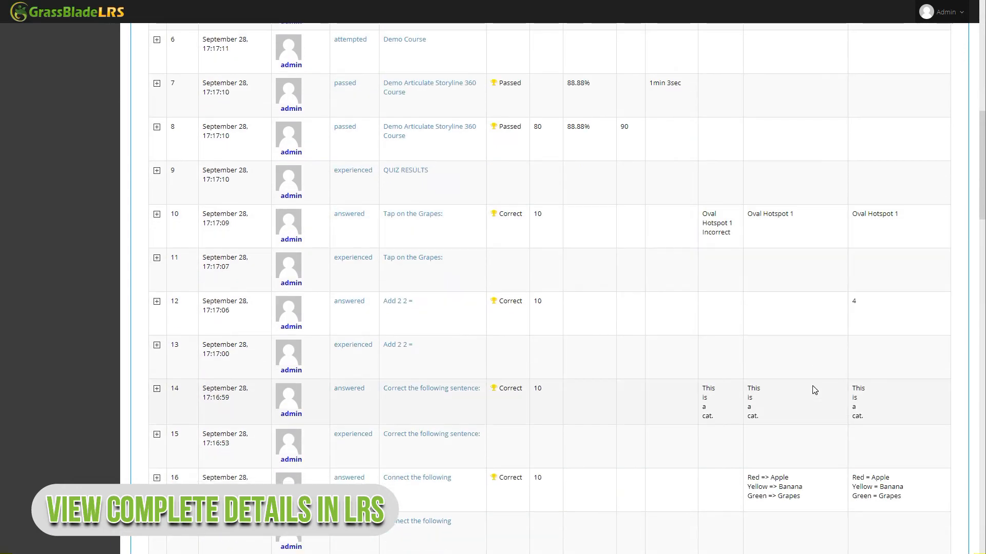
{"action": "scroll", "scroll_direction": "down", "scroll_amount": 3}
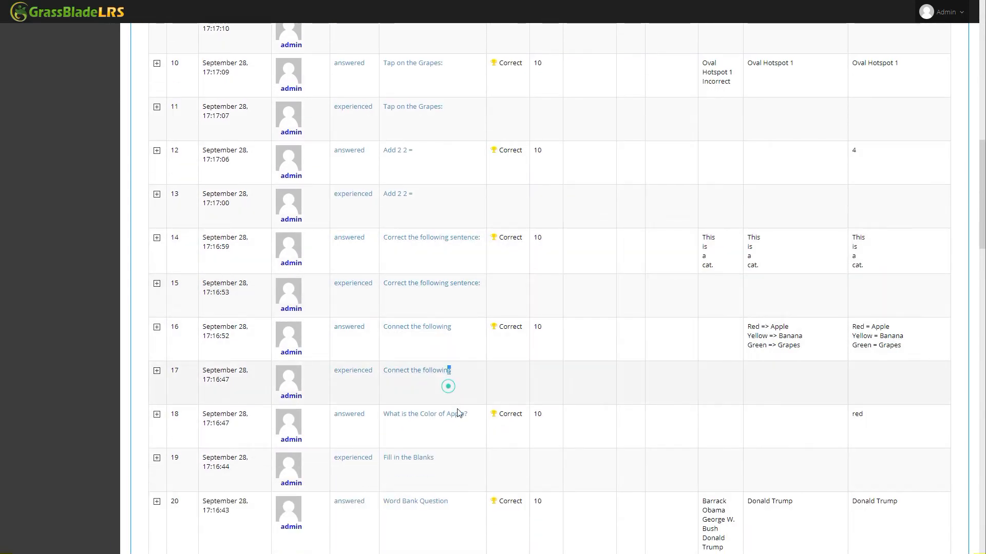
{"action": "scroll", "scroll_direction": "down", "scroll_amount": 3}
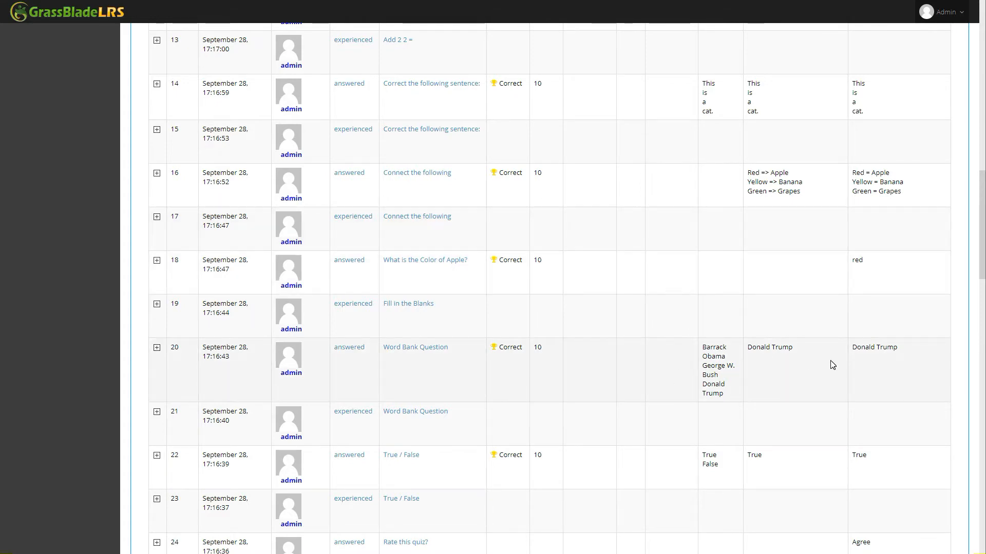
{"action": "scroll", "scroll_direction": "down", "scroll_amount": 3}
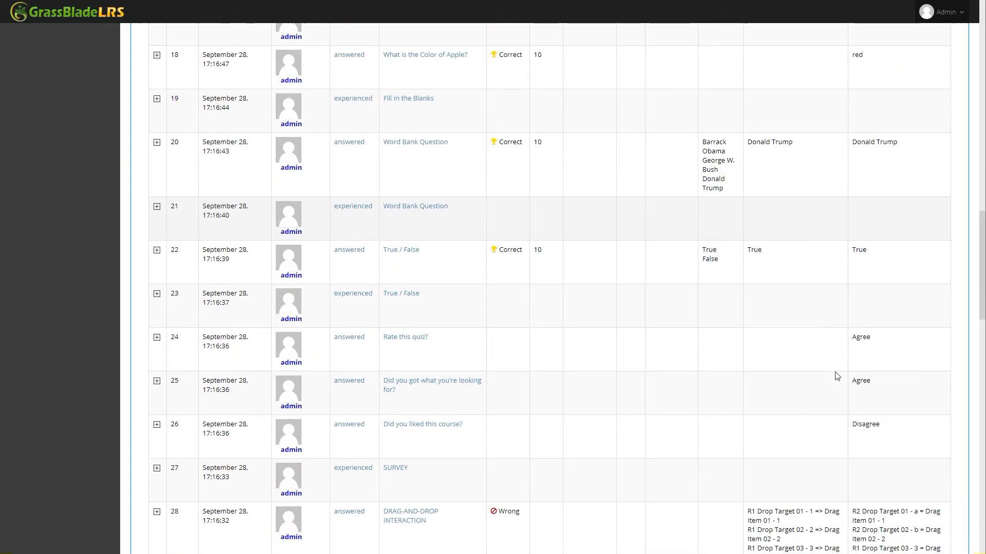
{"action": "scroll", "scroll_direction": "down", "scroll_amount": 3}
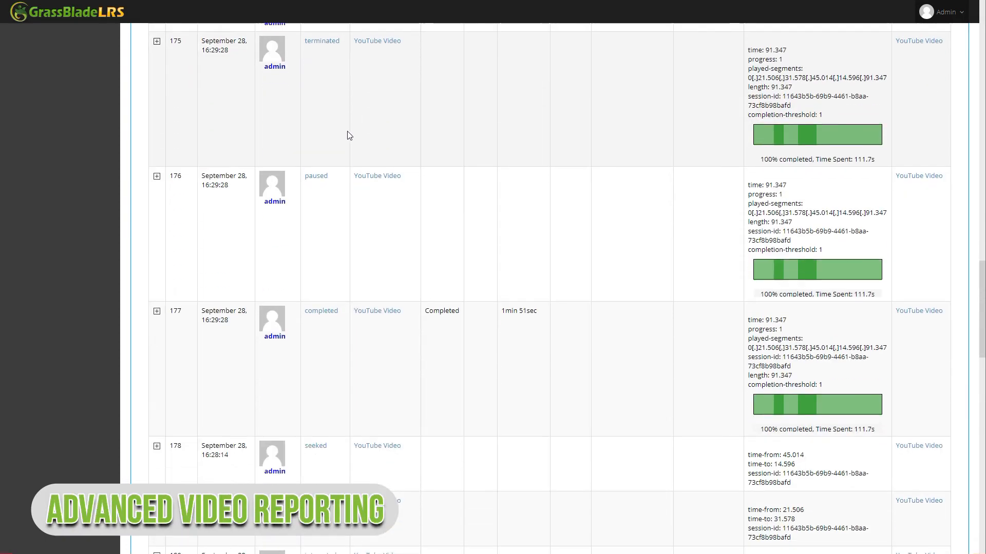
{"action": "scroll", "scroll_direction": "down", "scroll_amount": 3}
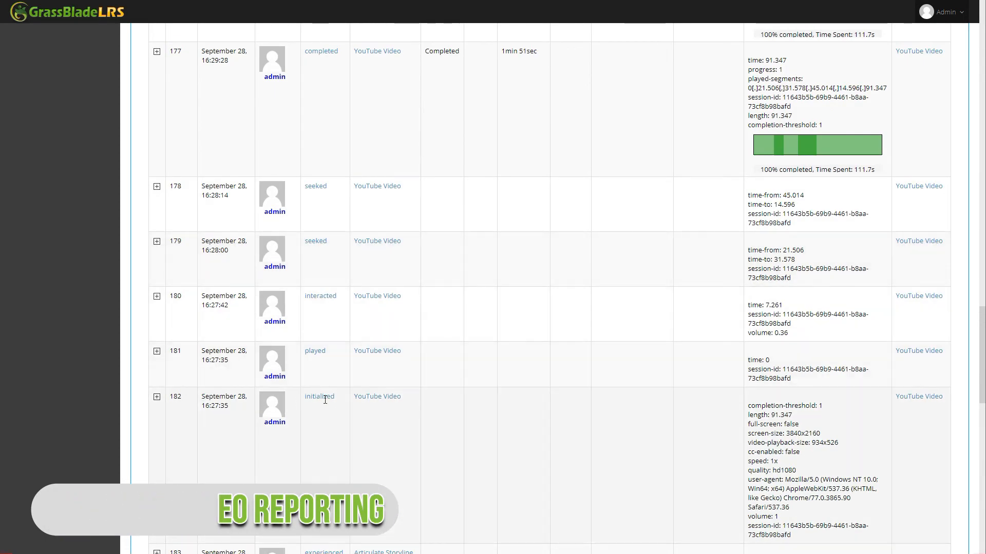